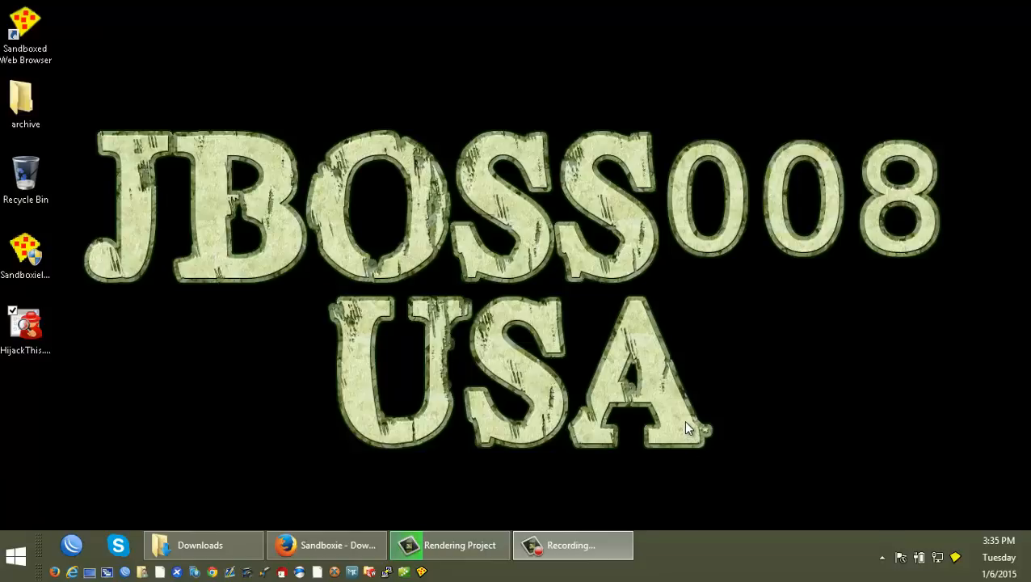
mouse_move(654, 427)
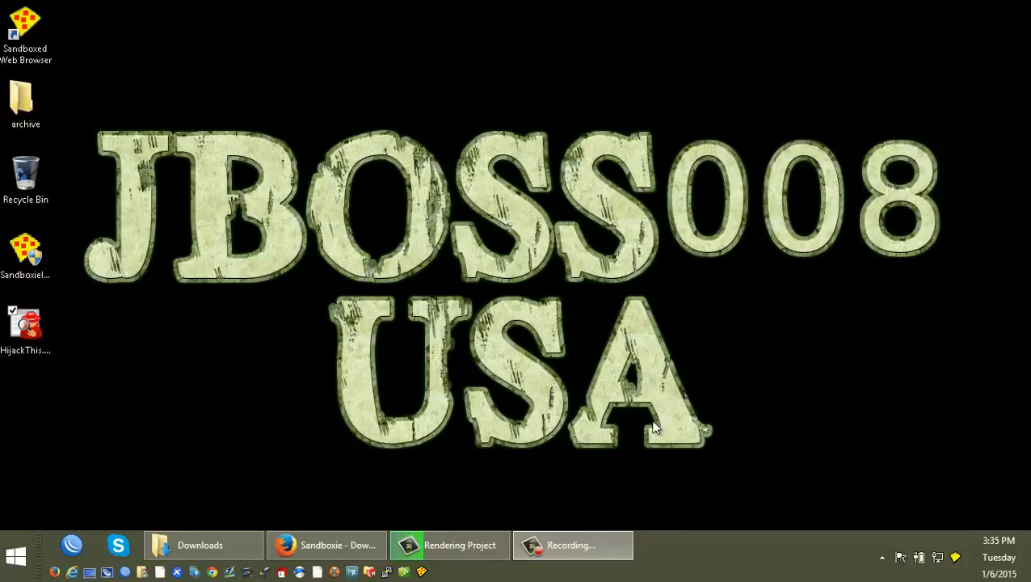
mouse_move(647, 422)
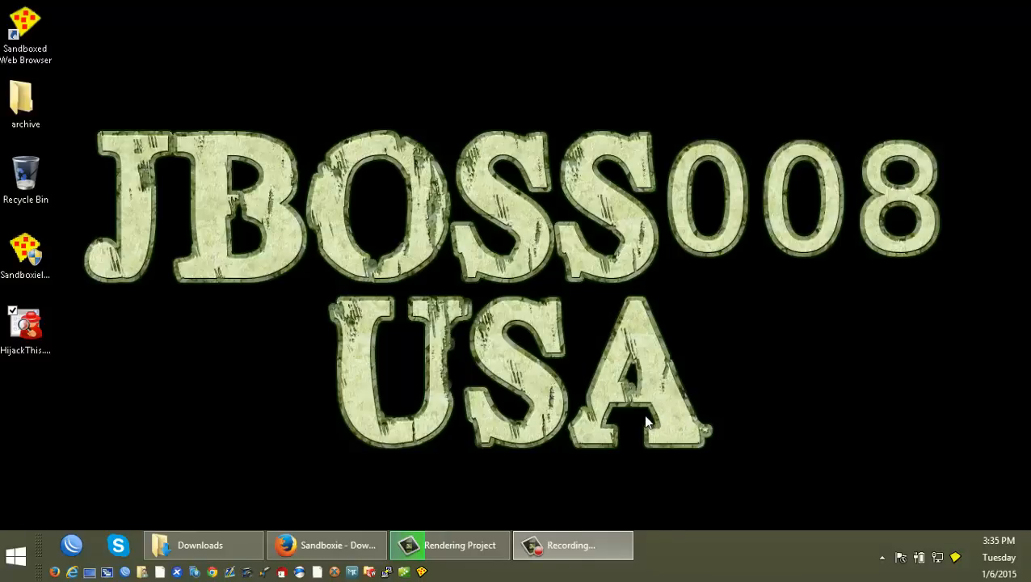
mouse_move(582, 404)
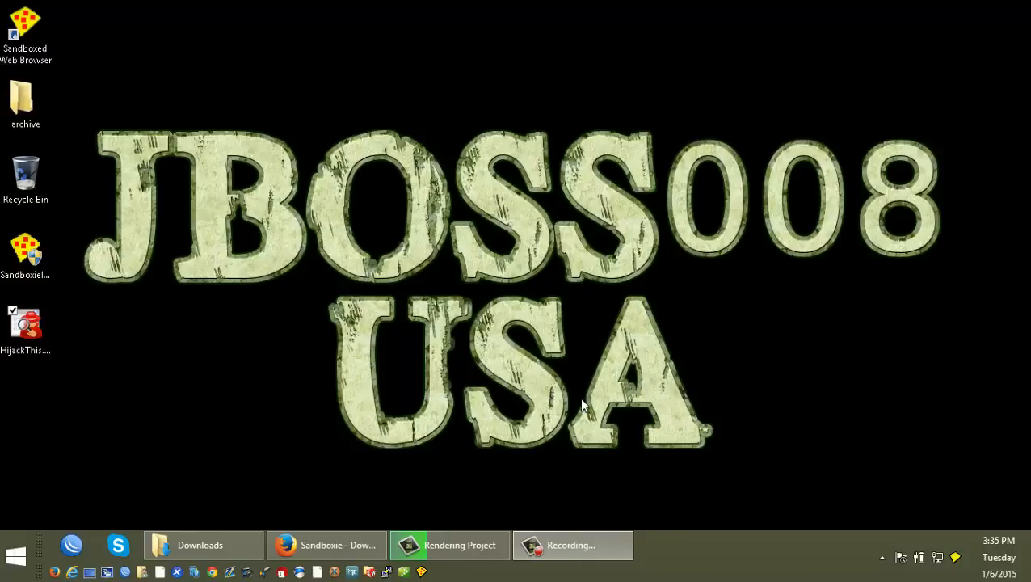
mouse_move(443, 483)
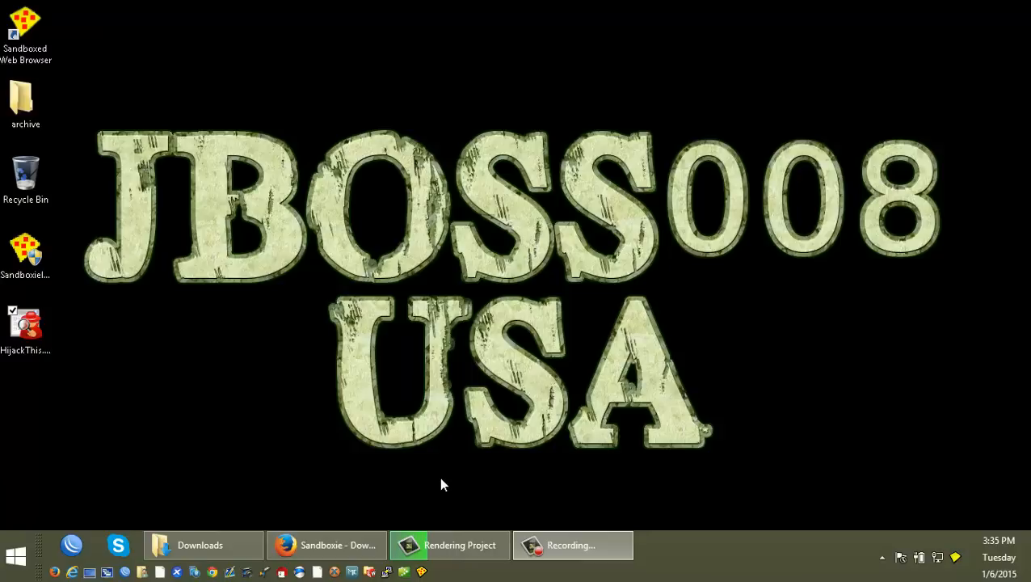
mouse_move(430, 493)
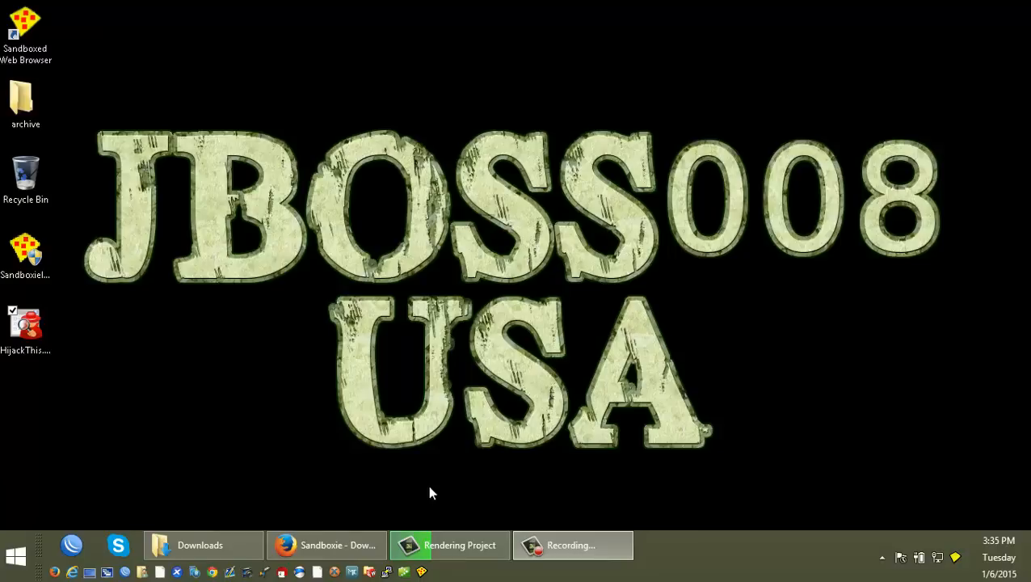
mouse_move(562, 459)
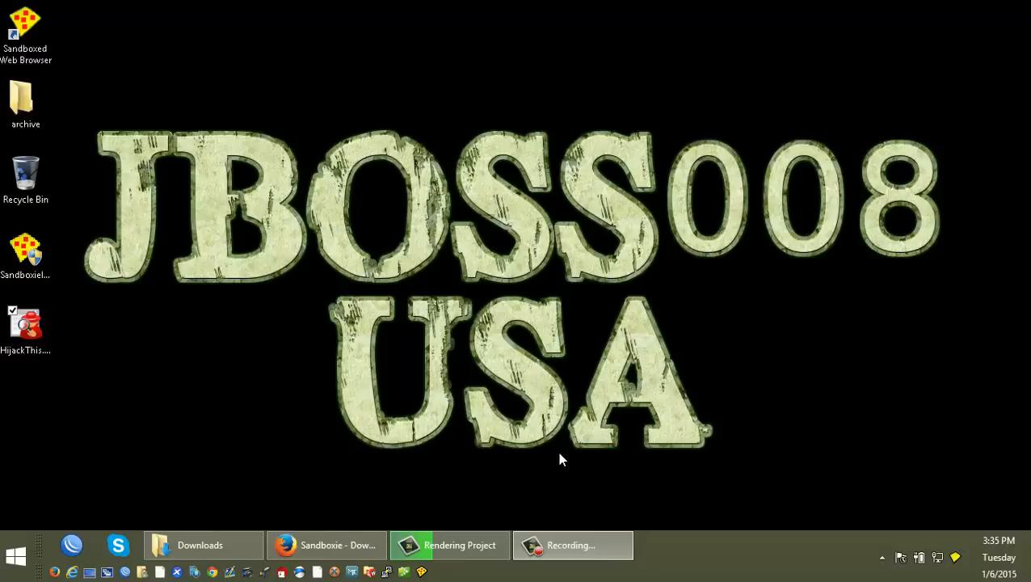
mouse_move(533, 430)
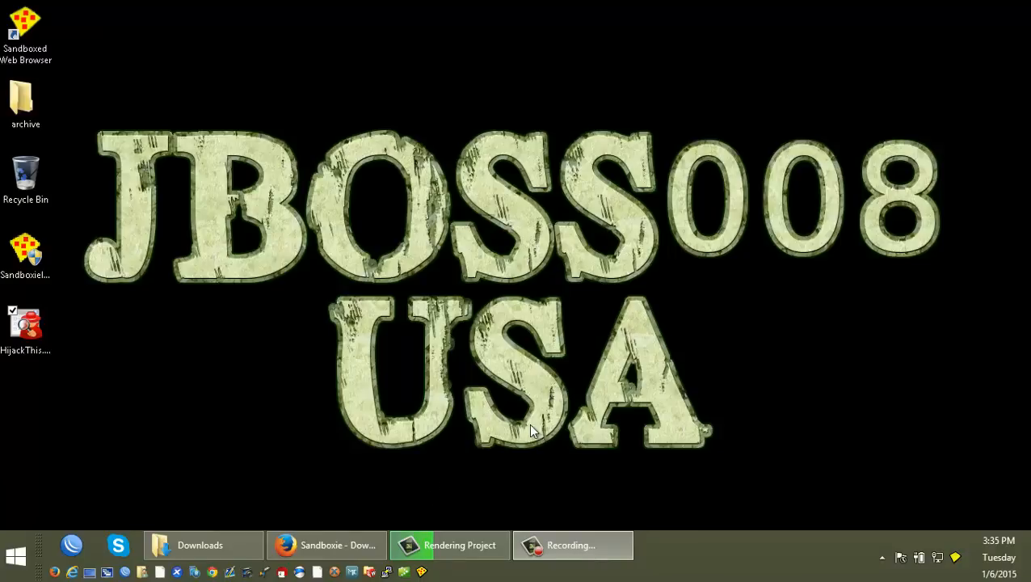
mouse_move(837, 462)
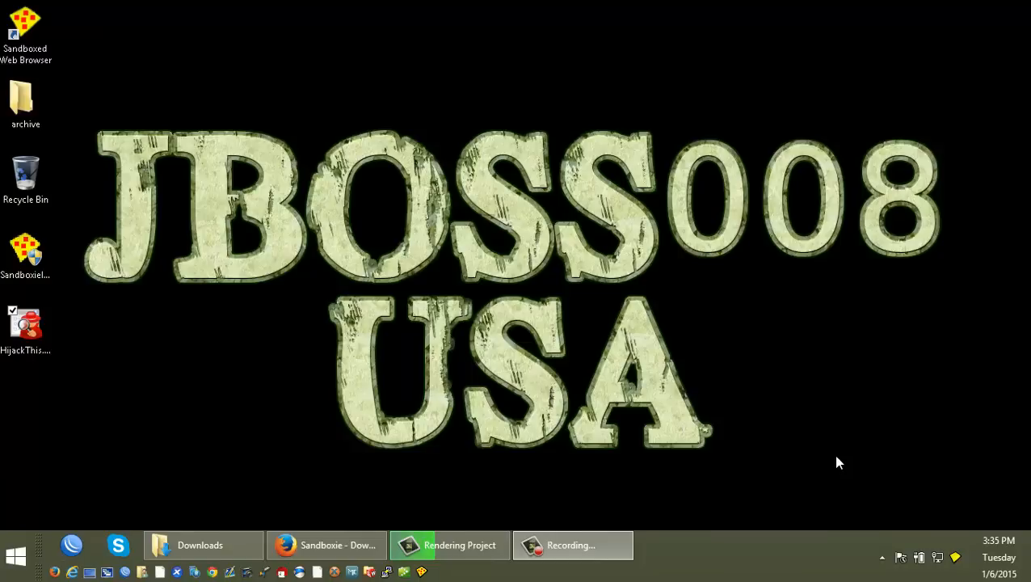
mouse_move(834, 465)
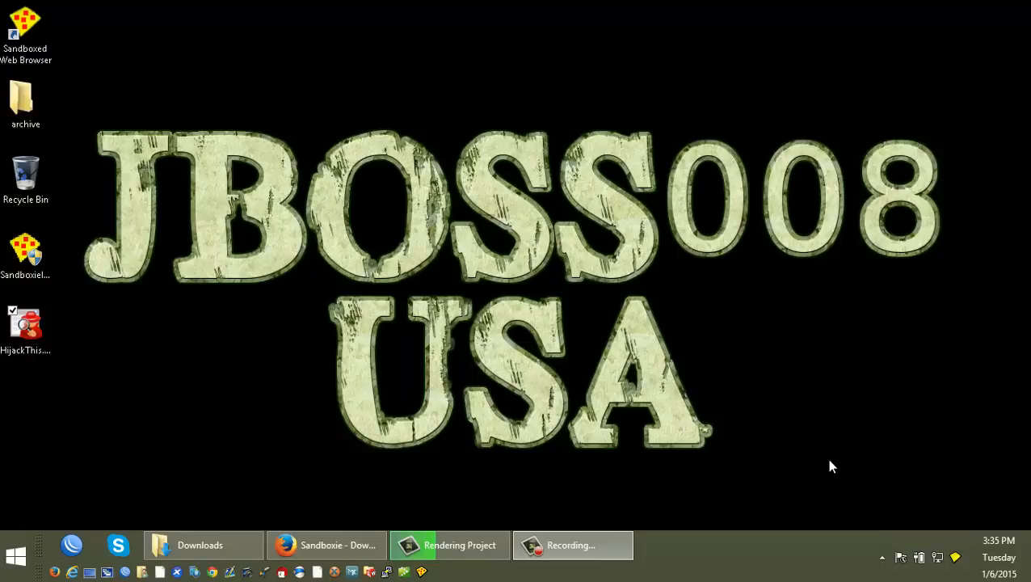
mouse_move(827, 442)
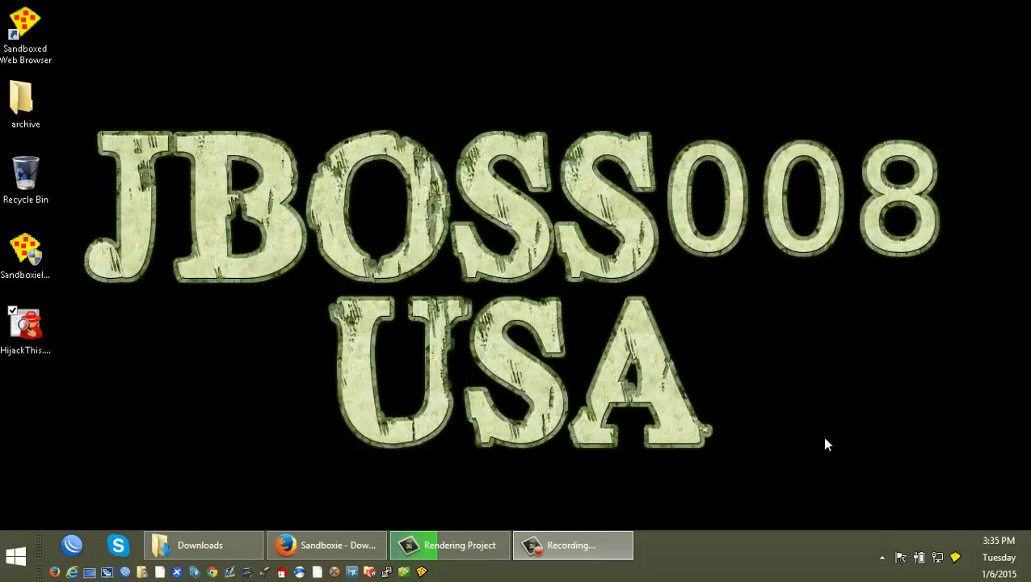
mouse_move(162, 437)
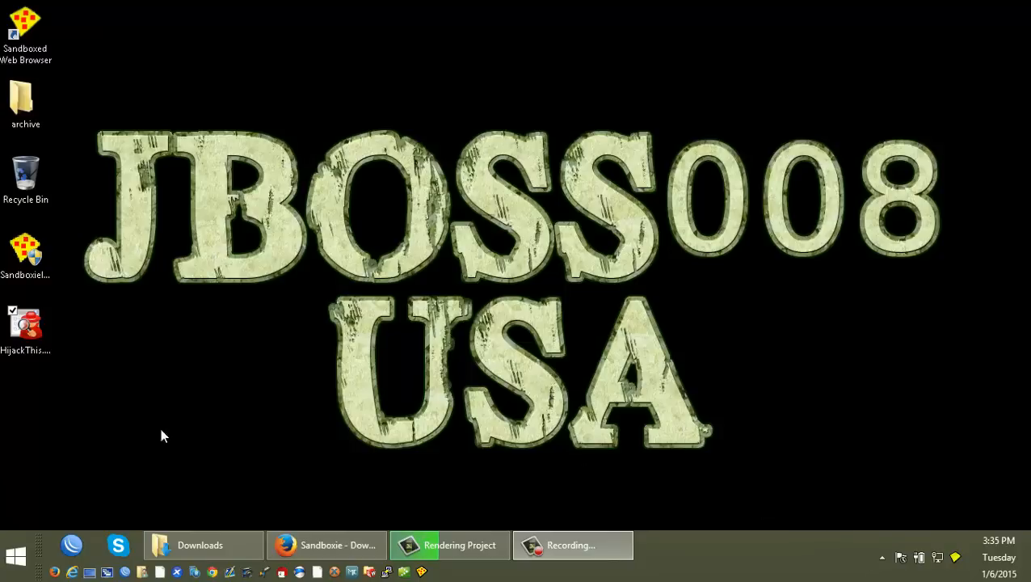
Launch System Configuration by searching msconfig from the Start menu.
click(15, 556)
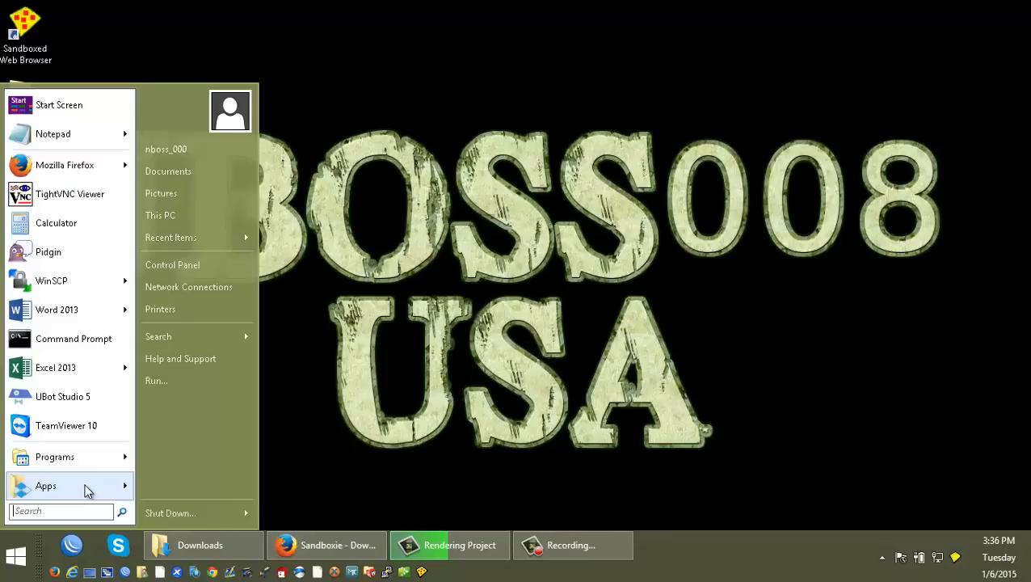
text(msconfig)
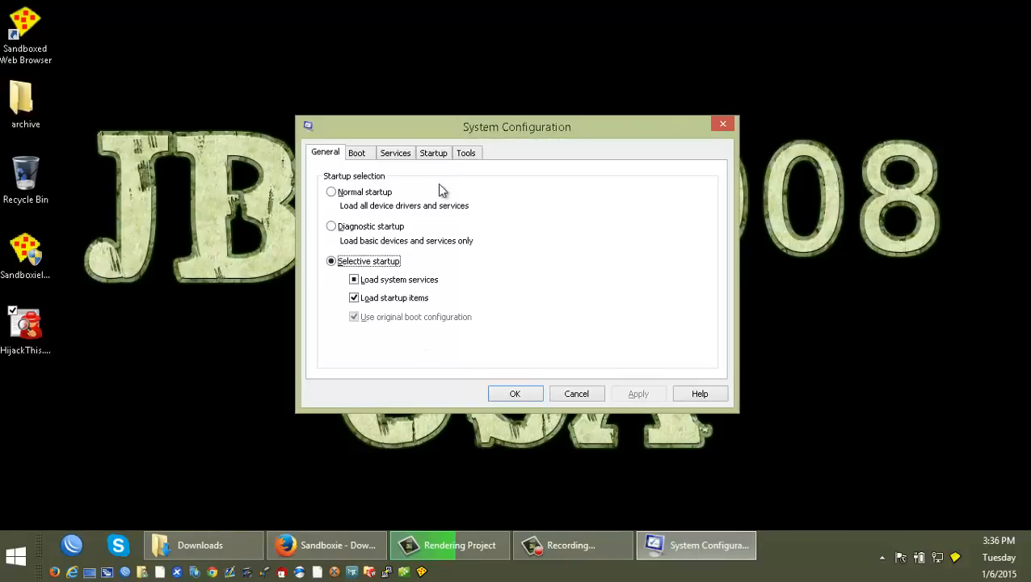
Keep Selective startup, then show the Services list with all Microsoft services hidden.
click(330, 190)
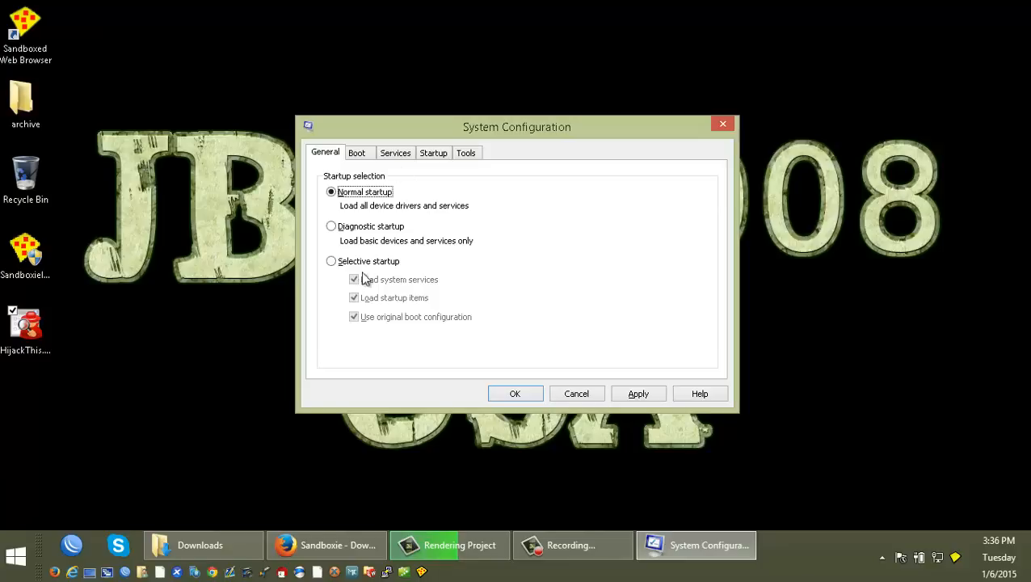
click(330, 260)
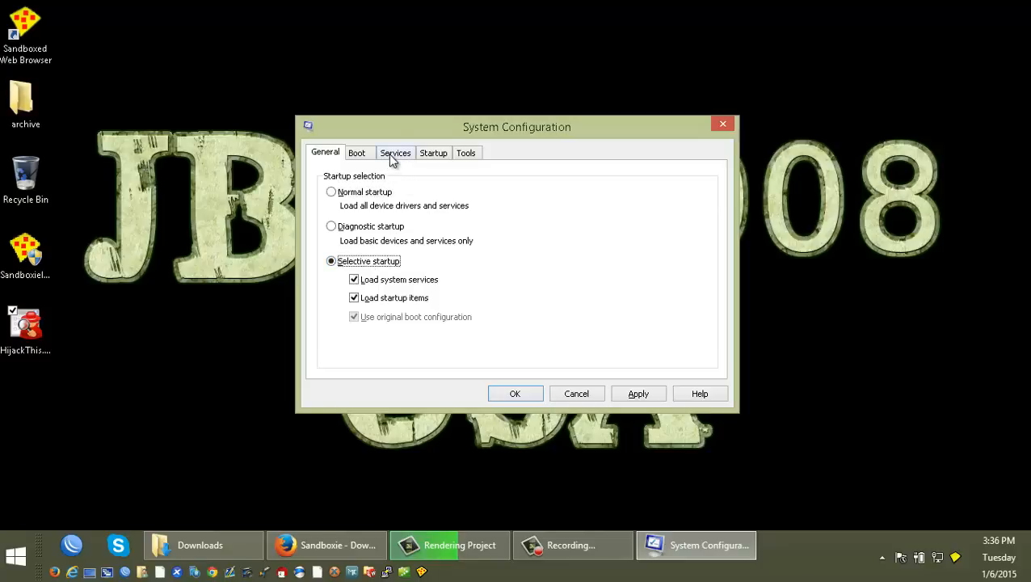
click(394, 152)
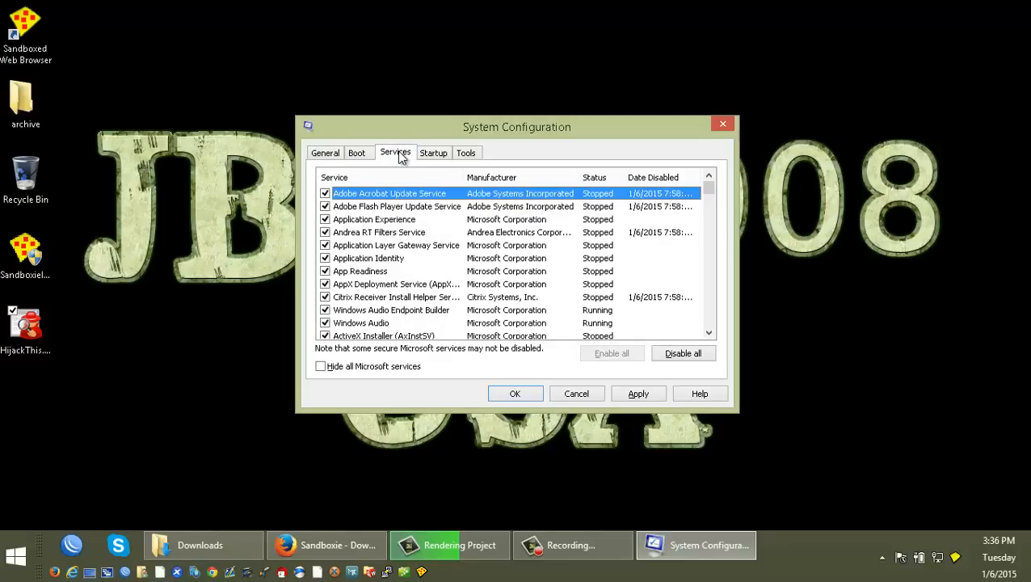
mouse_move(532, 283)
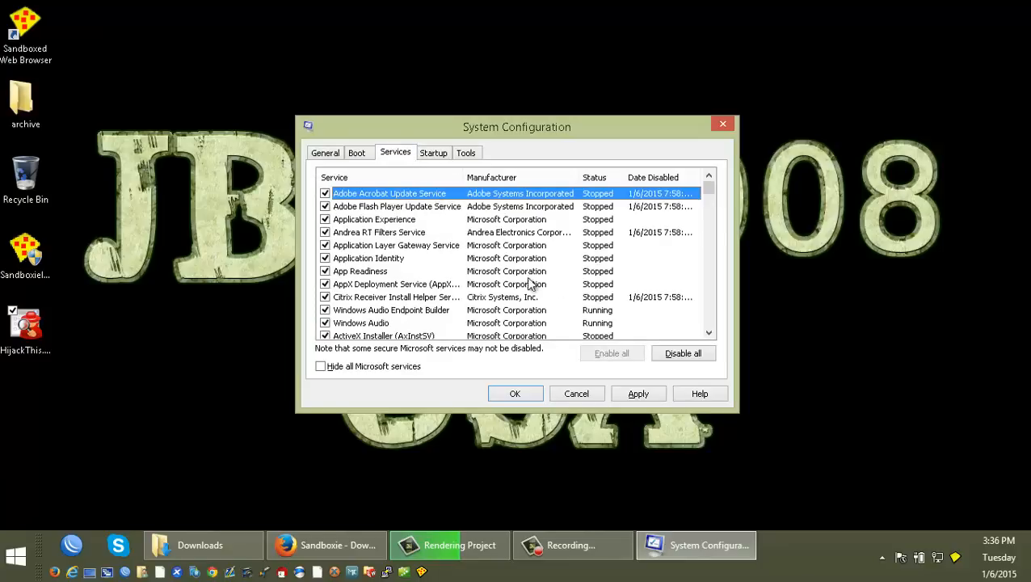
mouse_move(581, 291)
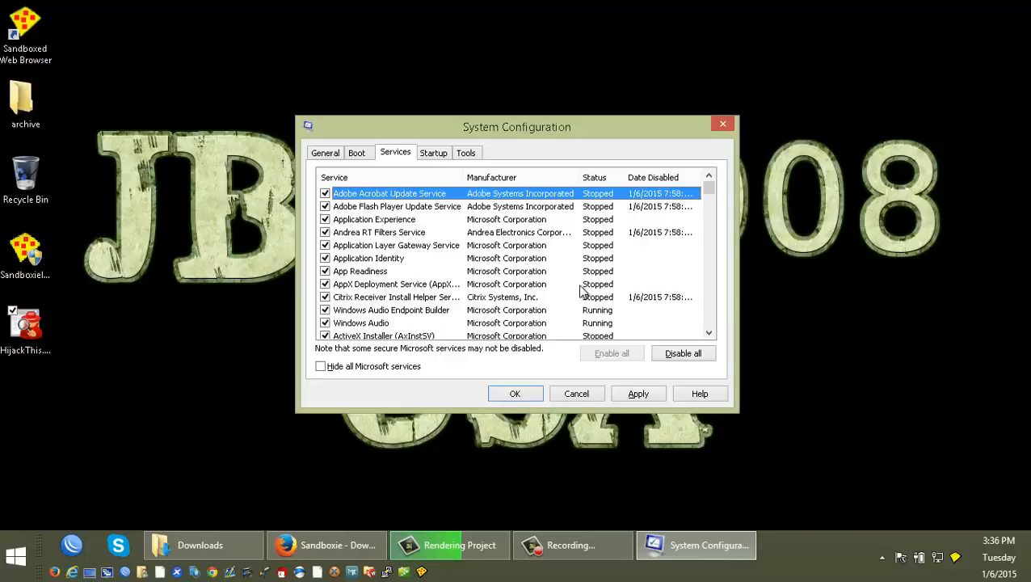
click(320, 365)
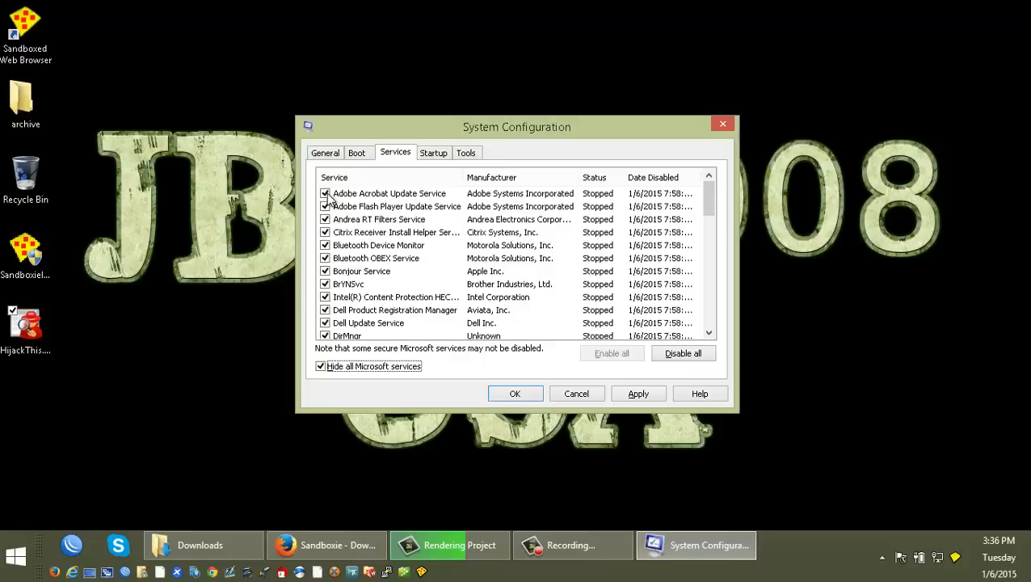
mouse_move(596, 201)
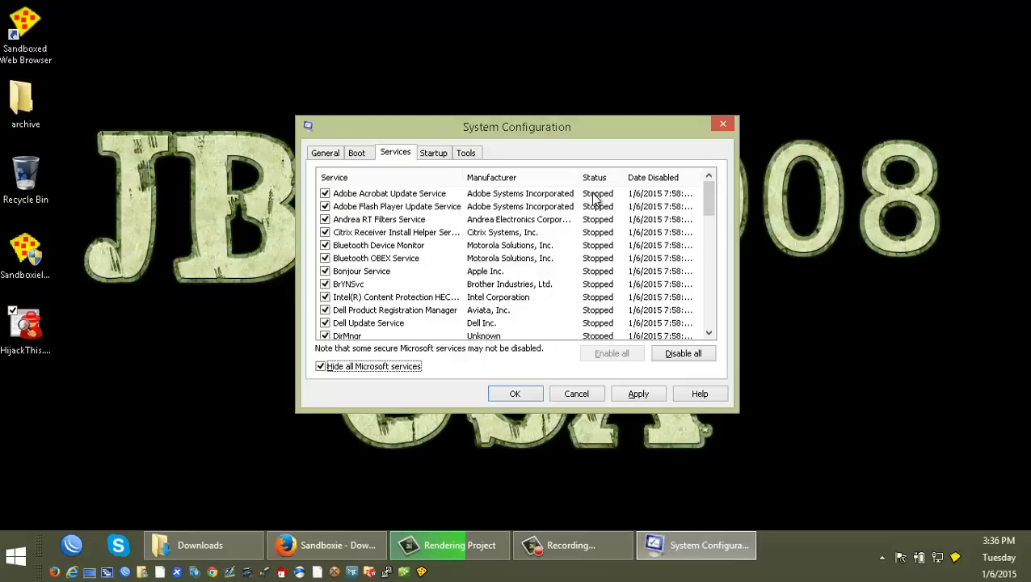
Uncheck Adobe Acrobat Update Service and other third-party services near the top of the list.
click(394, 310)
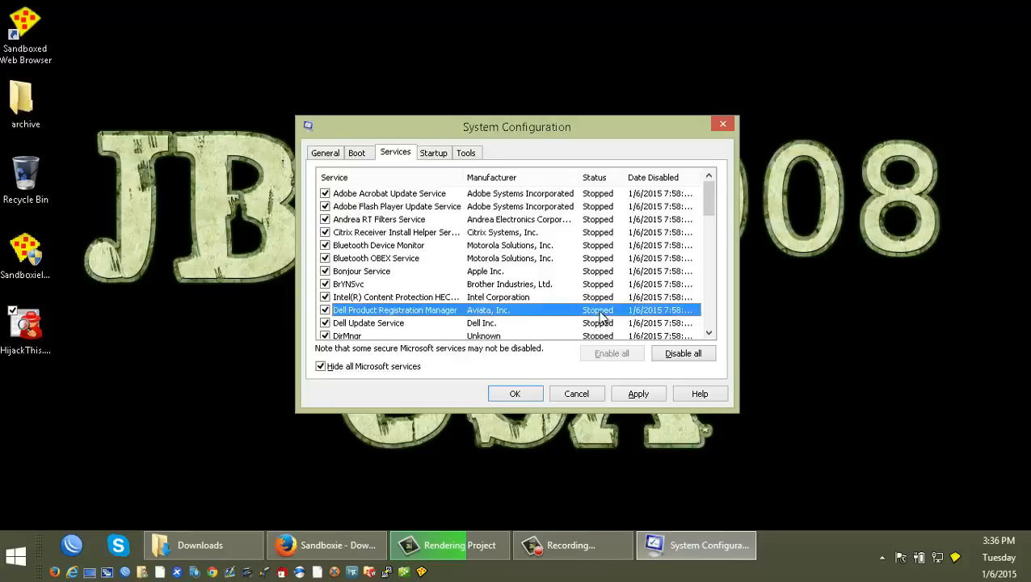
mouse_move(434, 212)
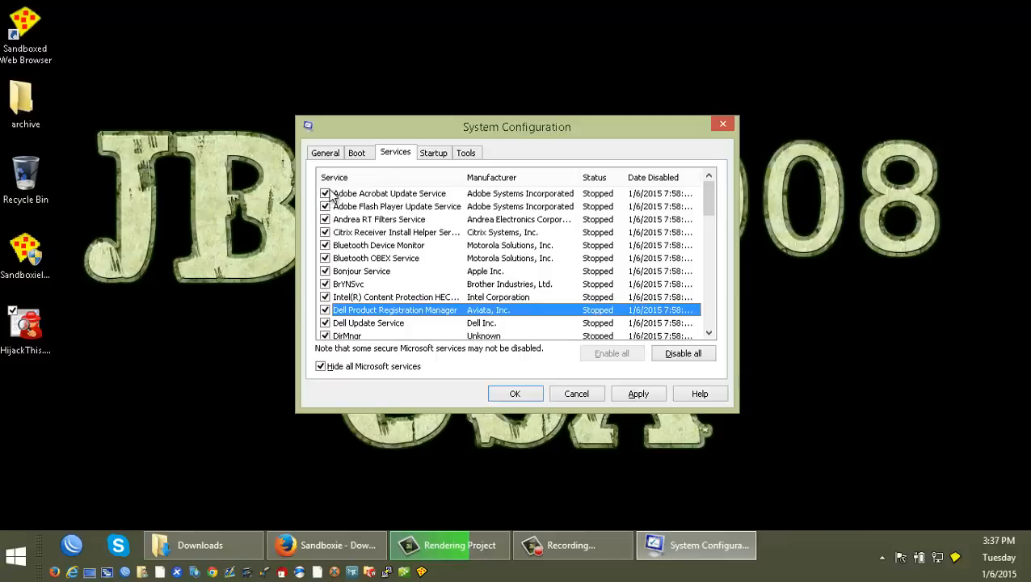
click(391, 194)
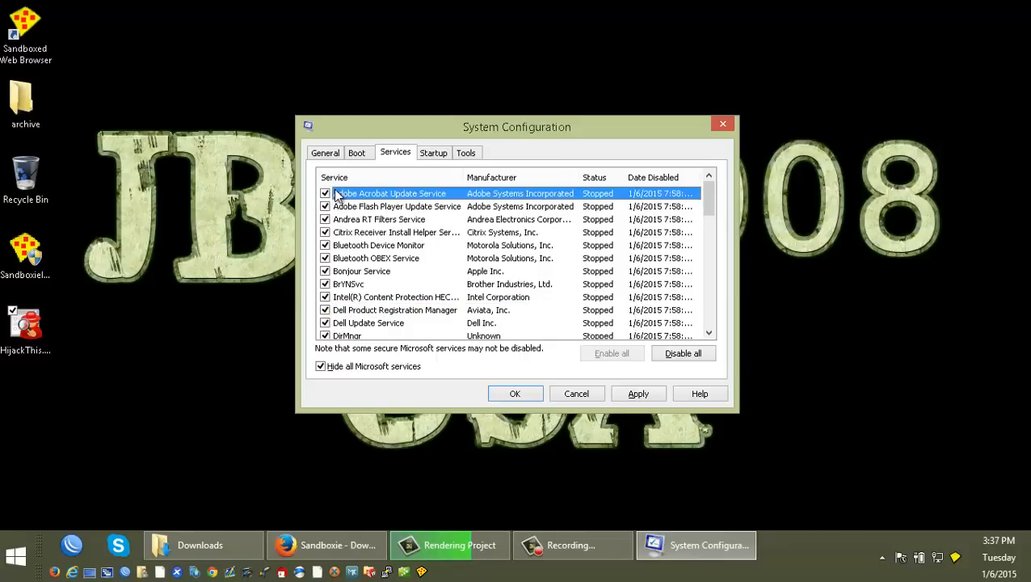
click(326, 194)
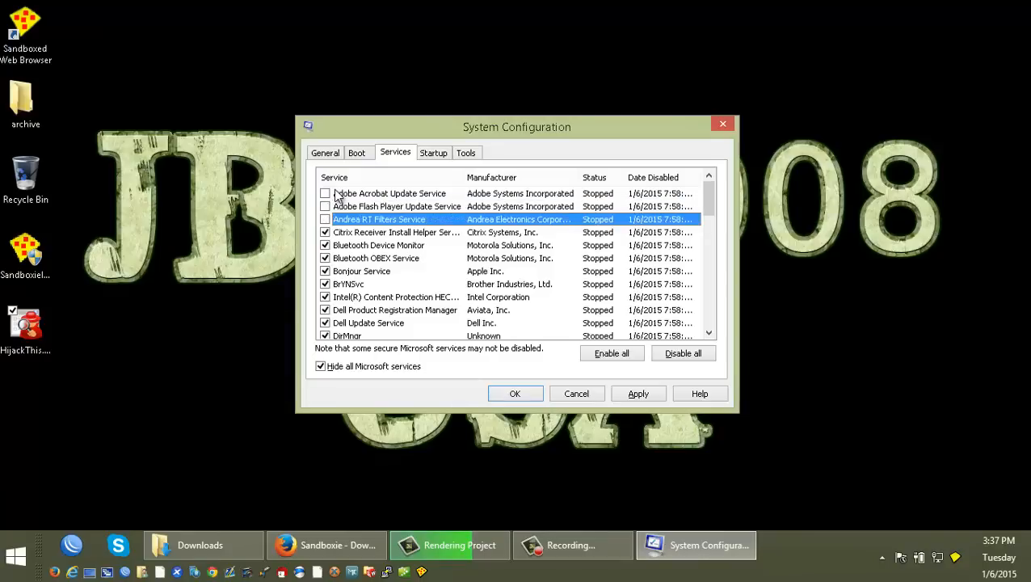
click(375, 259)
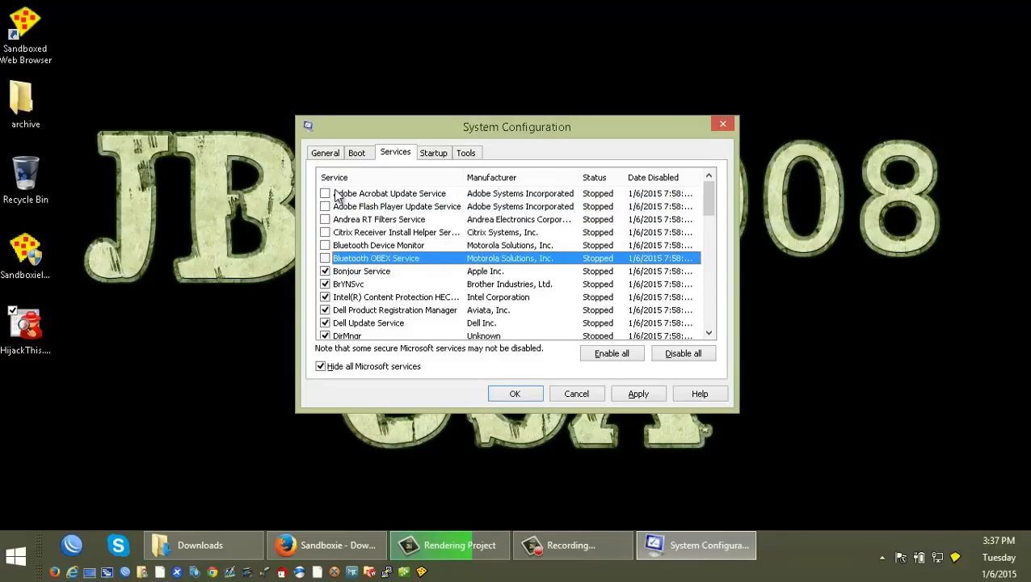
Re-enable a few of them, then disable the Adobe Flash Player Update Service.
click(325, 194)
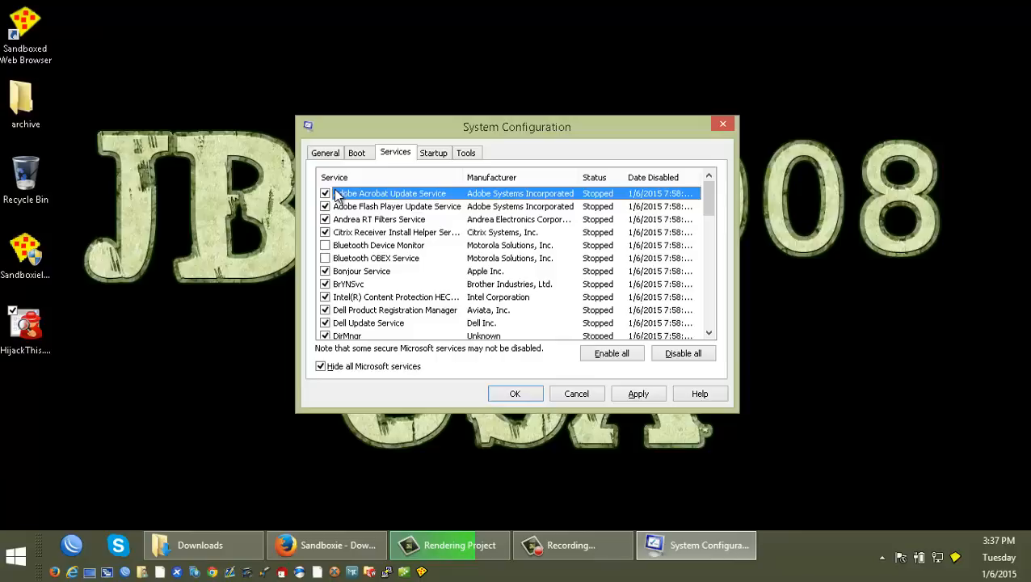
mouse_move(368, 142)
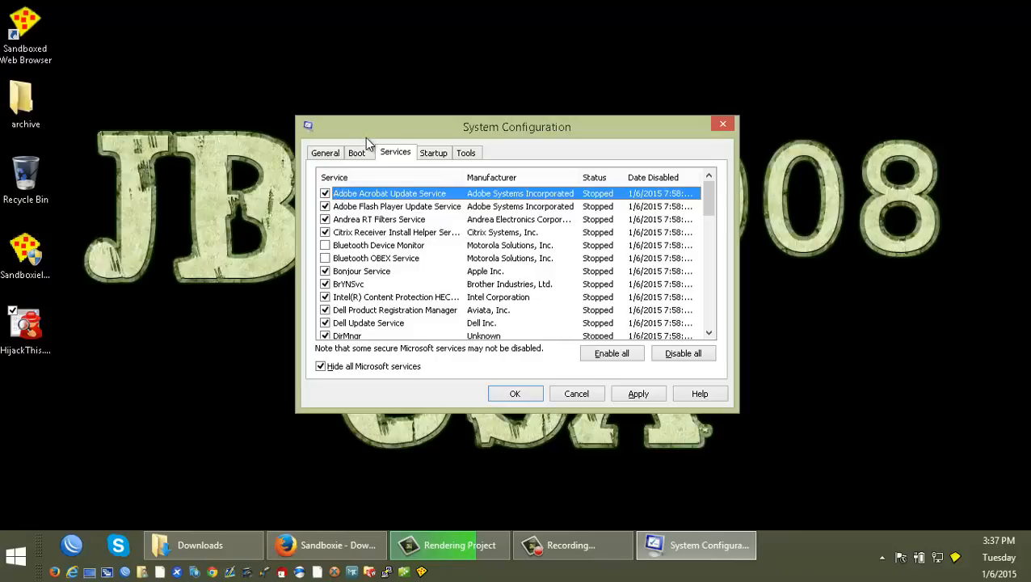
click(325, 194)
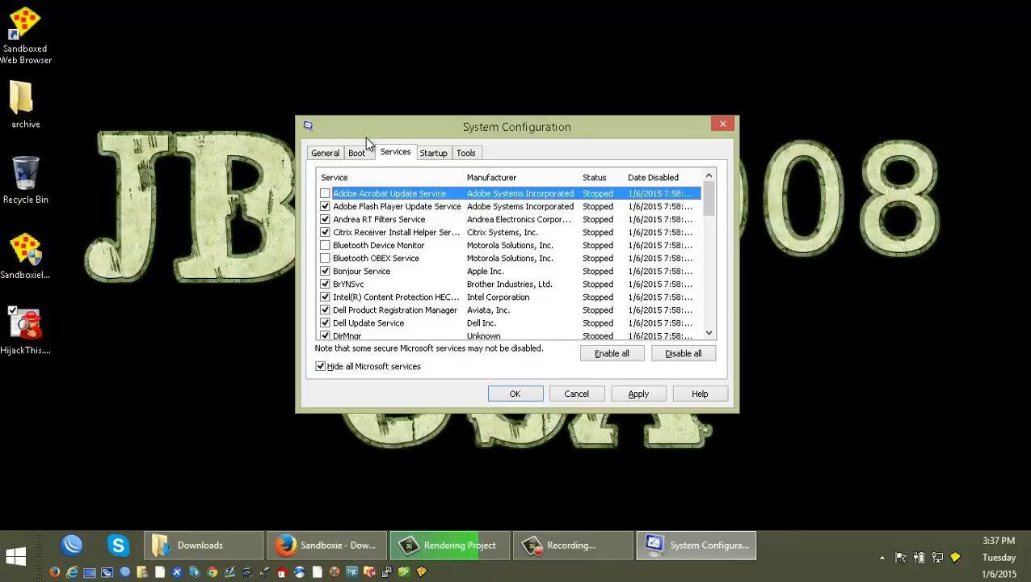
click(396, 207)
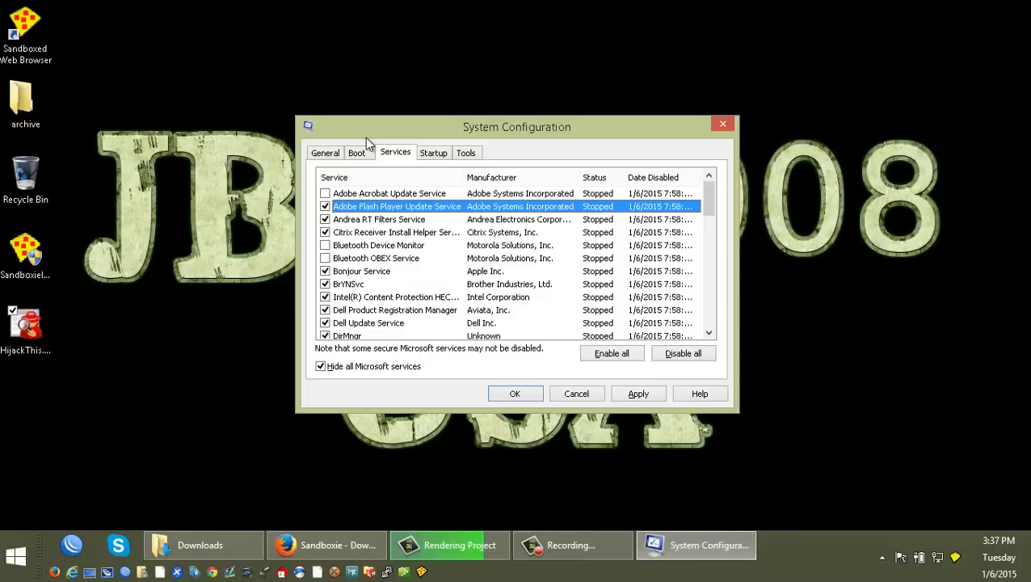
click(389, 194)
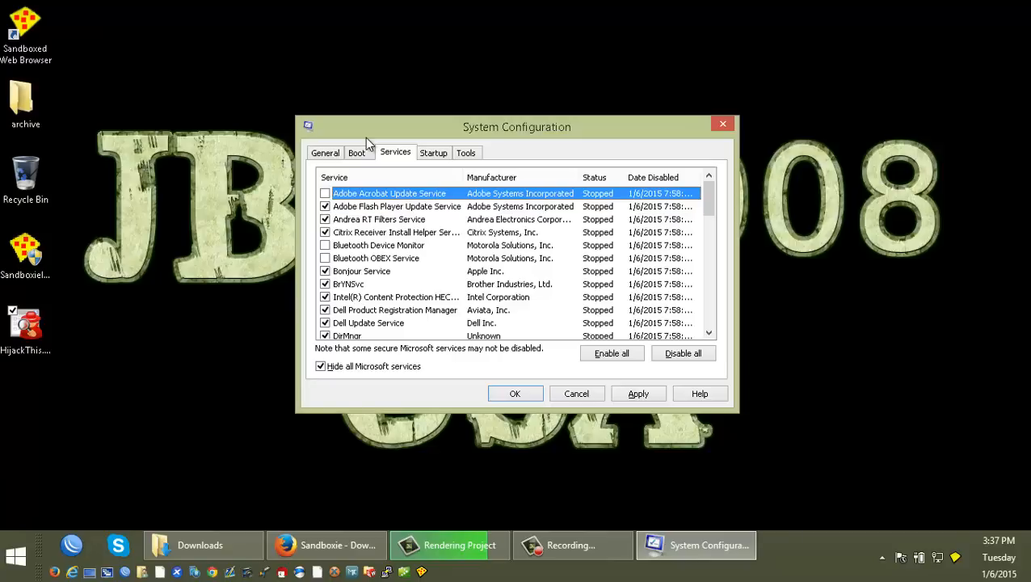
Disable Andrea RT Filters, Bluetooth OBEX, Bonjour, BrYNSvc and Intel Content Protection, keeping ESET Service enabled.
click(378, 246)
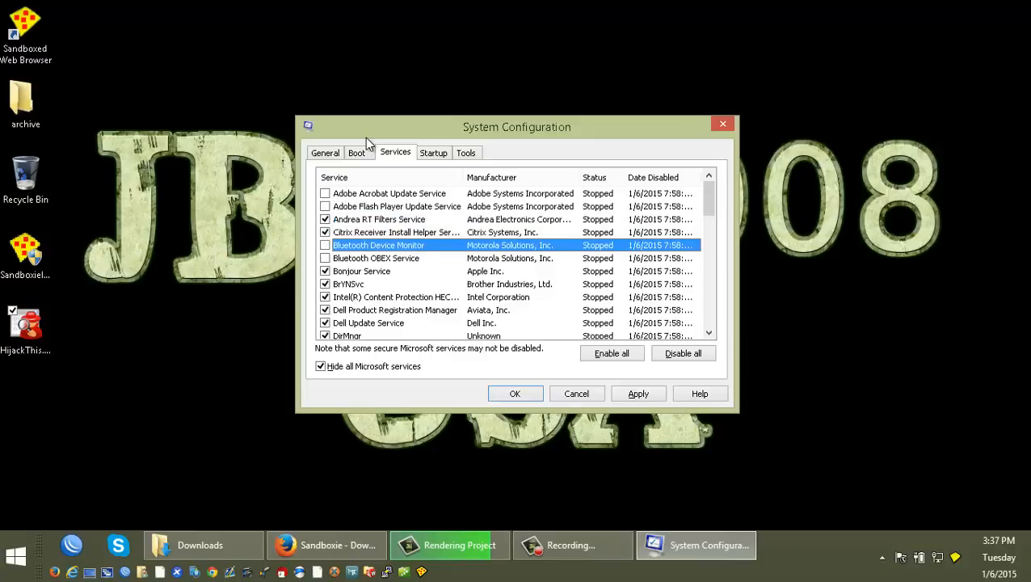
click(375, 259)
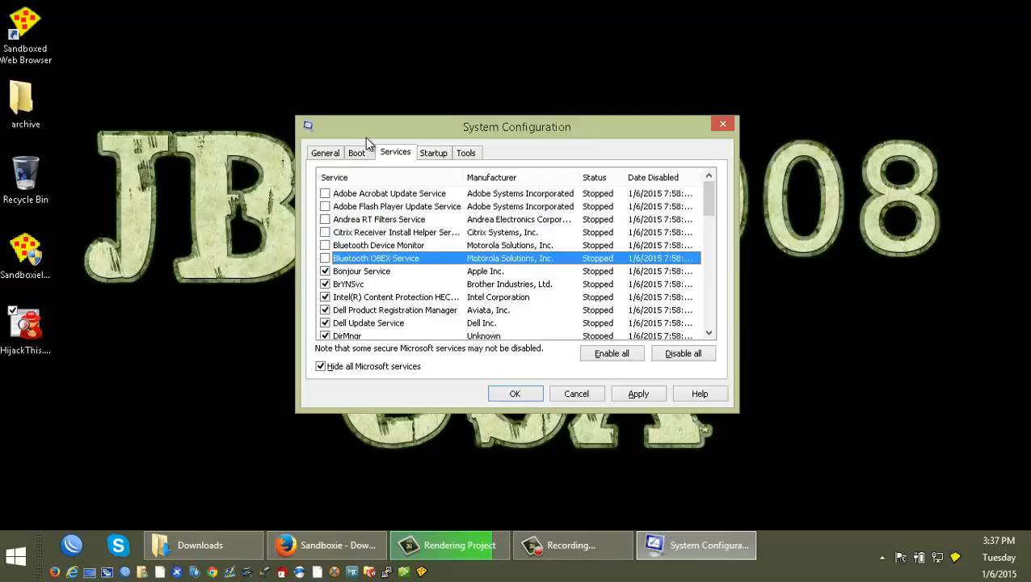
click(362, 271)
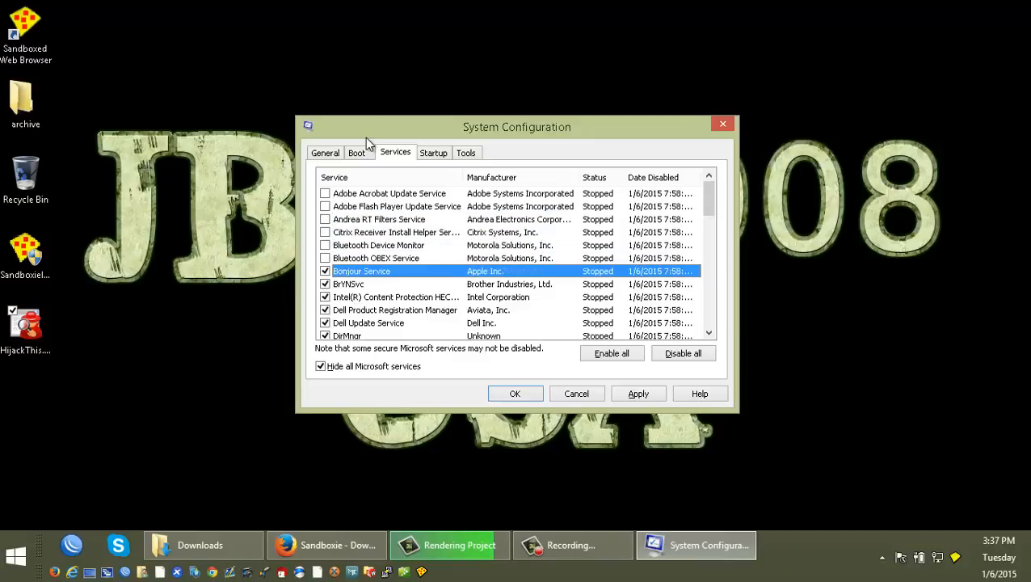
click(396, 297)
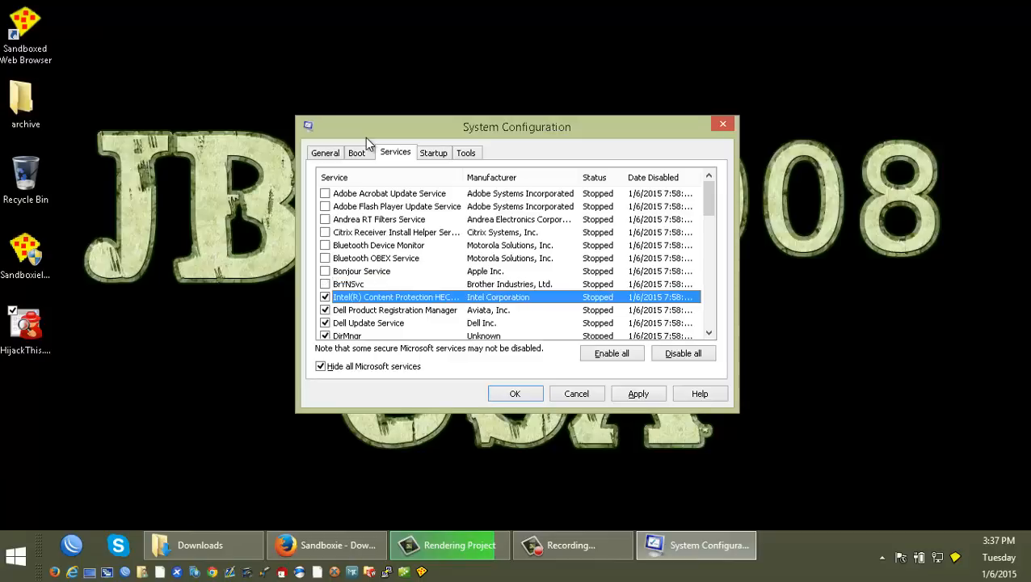
click(395, 311)
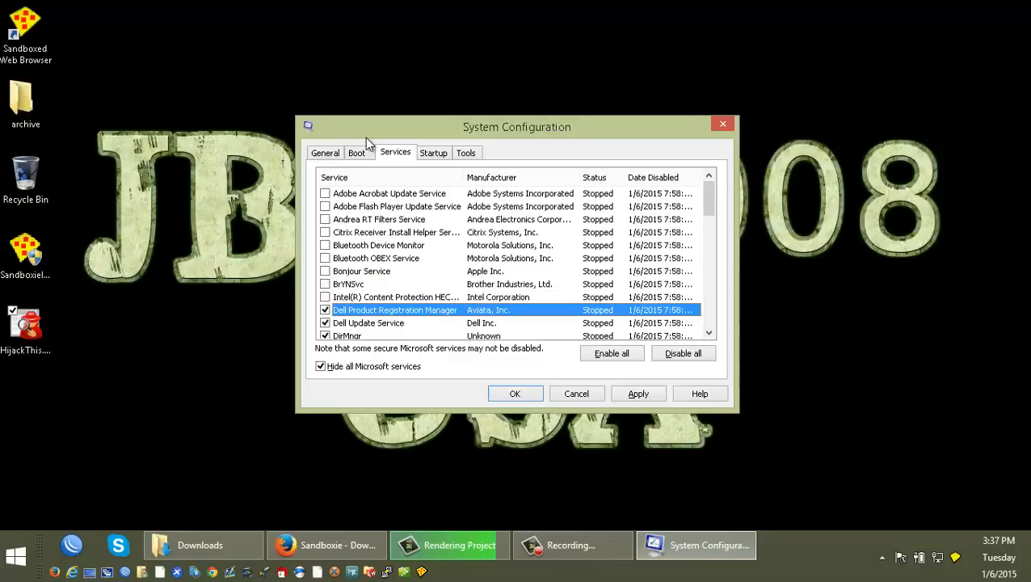
scroll(down, 3)
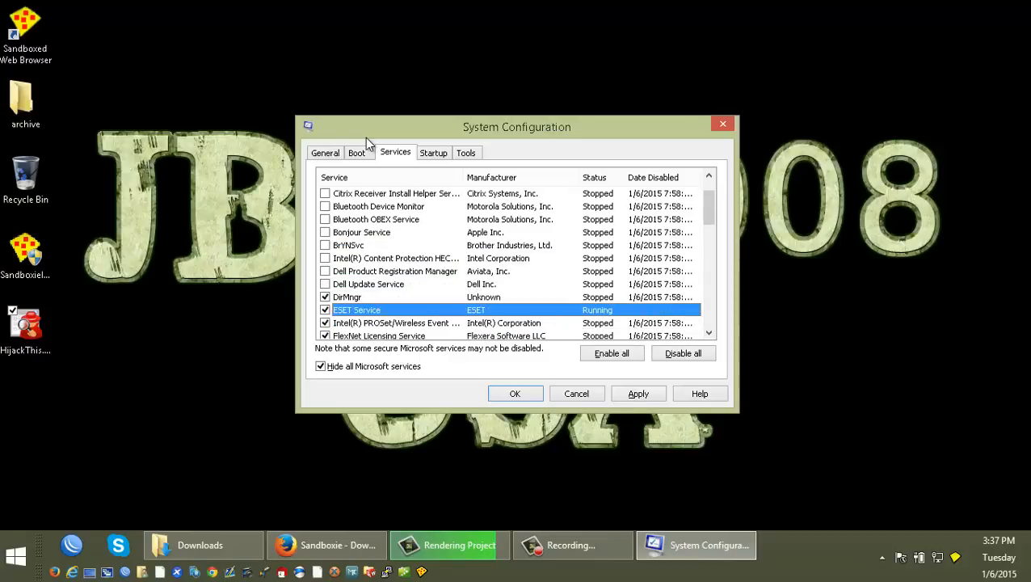
click(347, 298)
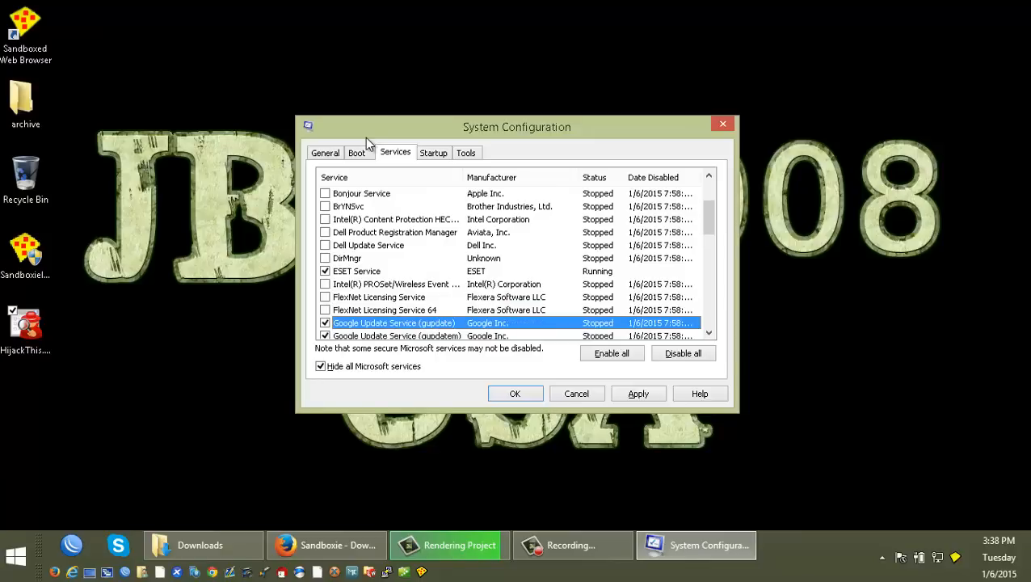
Disable FlexNet Licensing, both Google Update services and the HP DS Service.
click(385, 310)
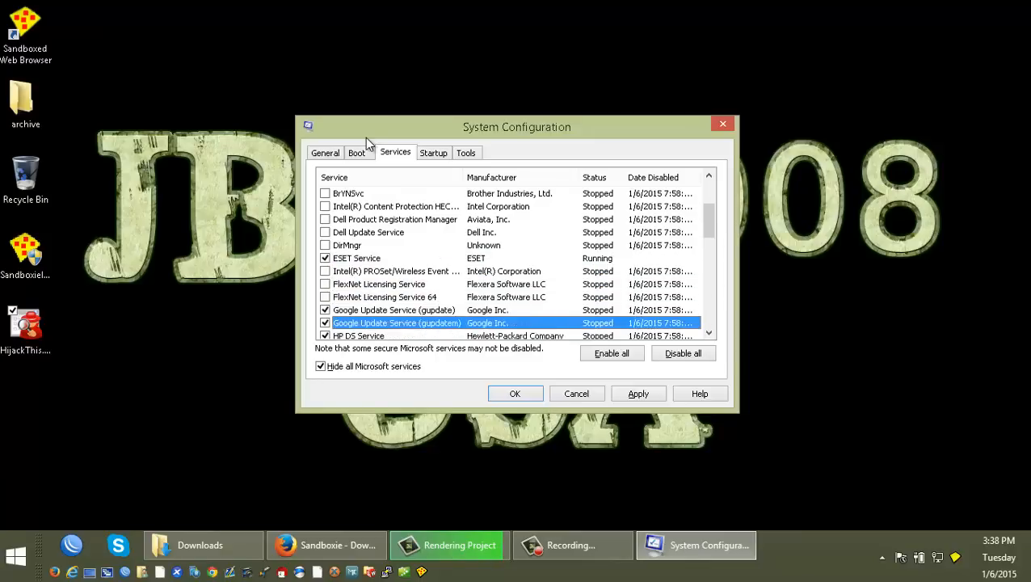
click(379, 284)
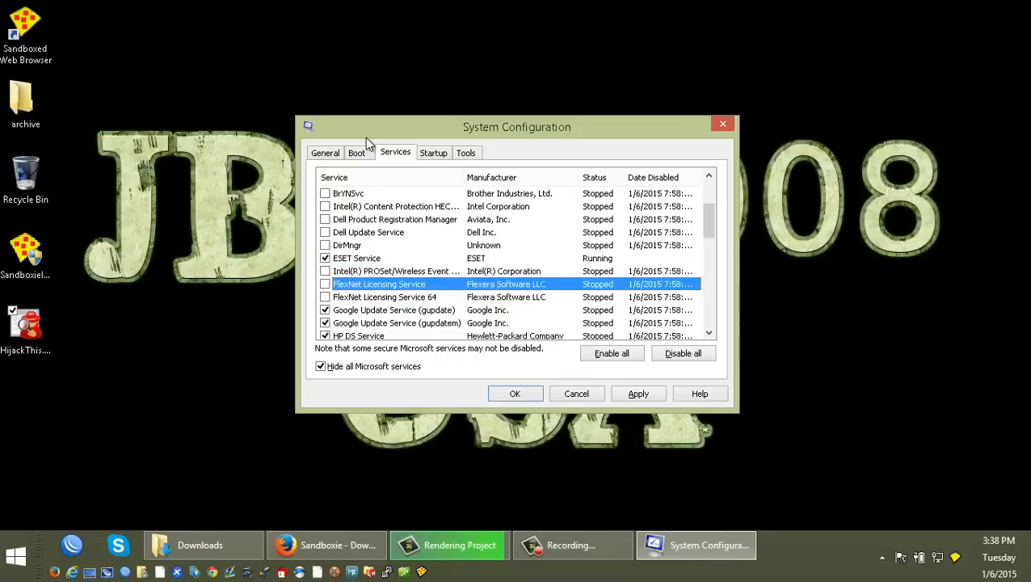
click(394, 311)
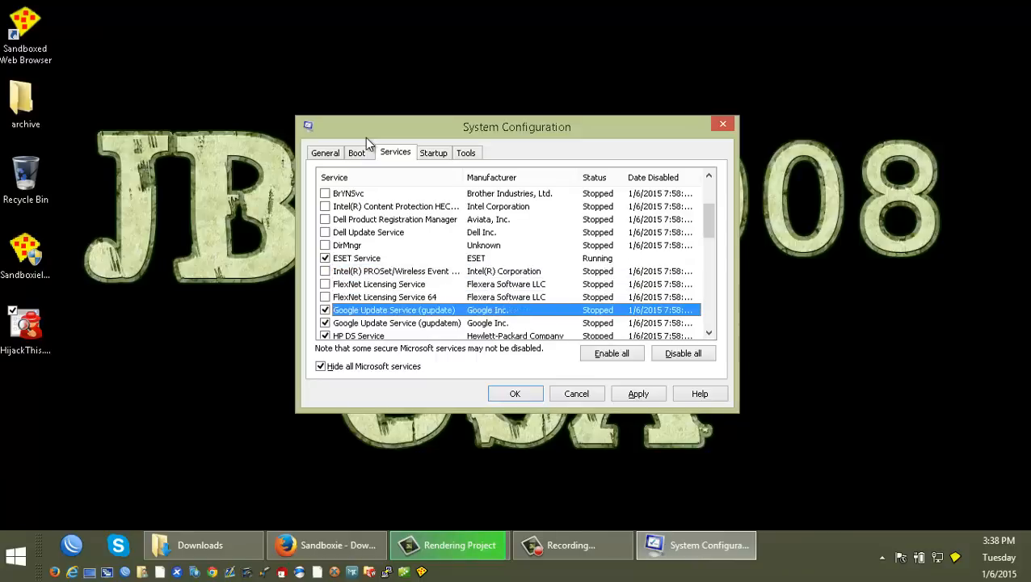
click(325, 310)
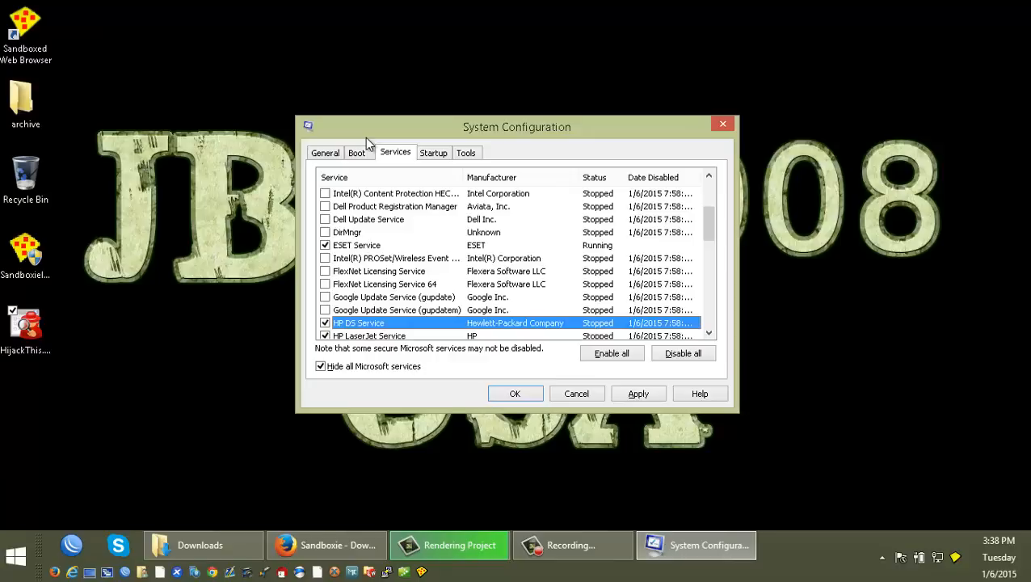
click(325, 324)
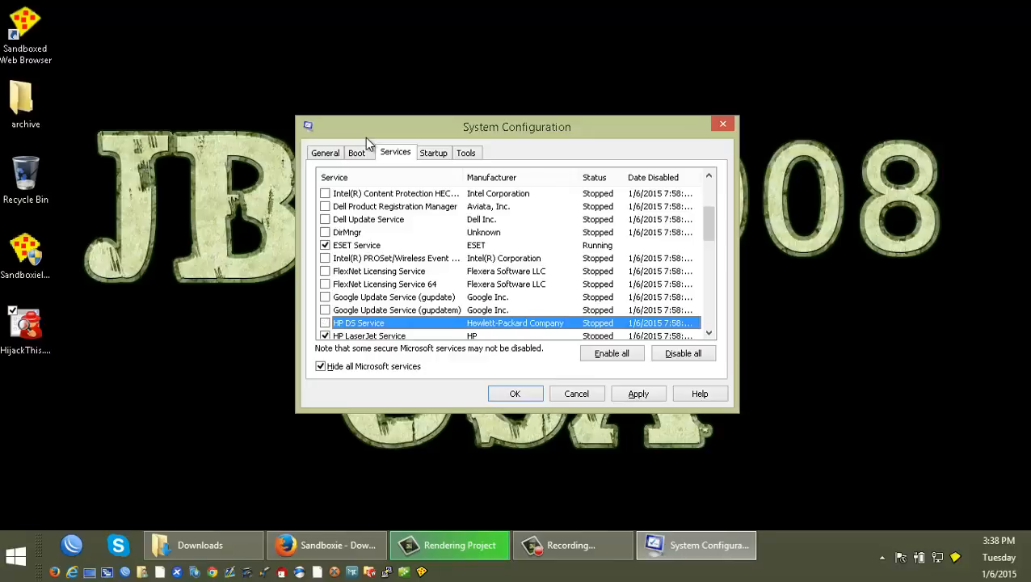
scroll(down, 3)
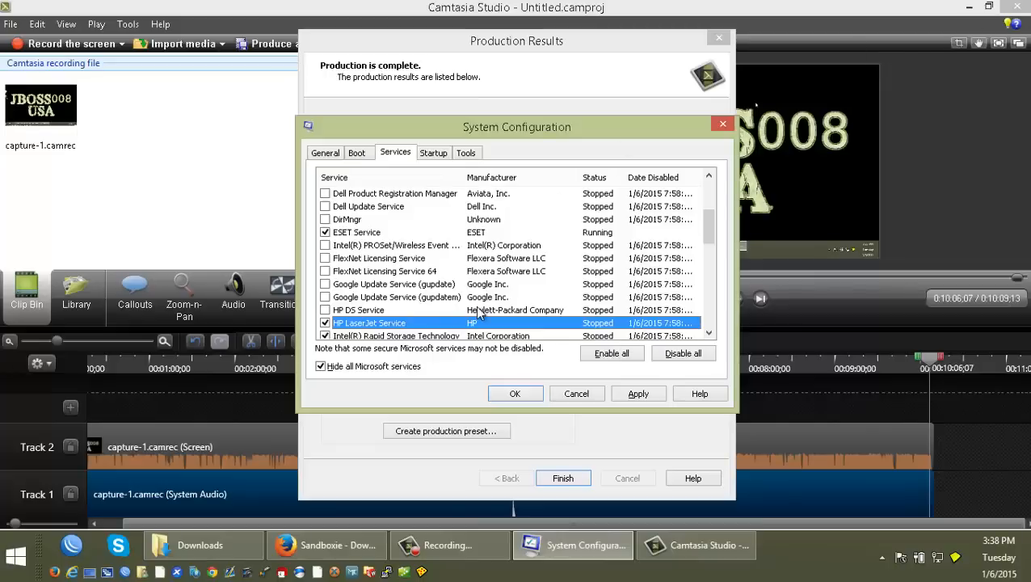
scroll(down, 3)
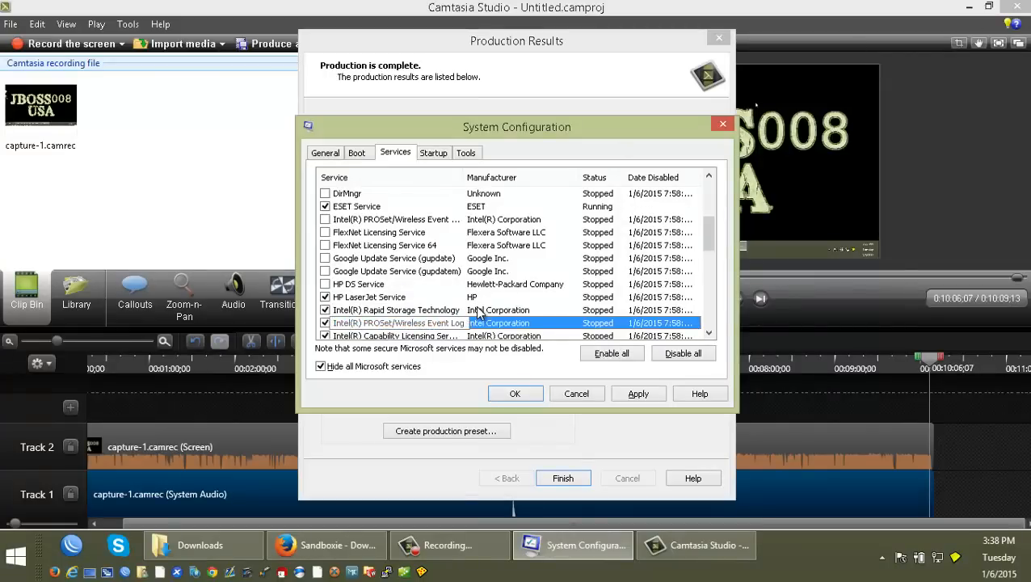
scroll(down, 3)
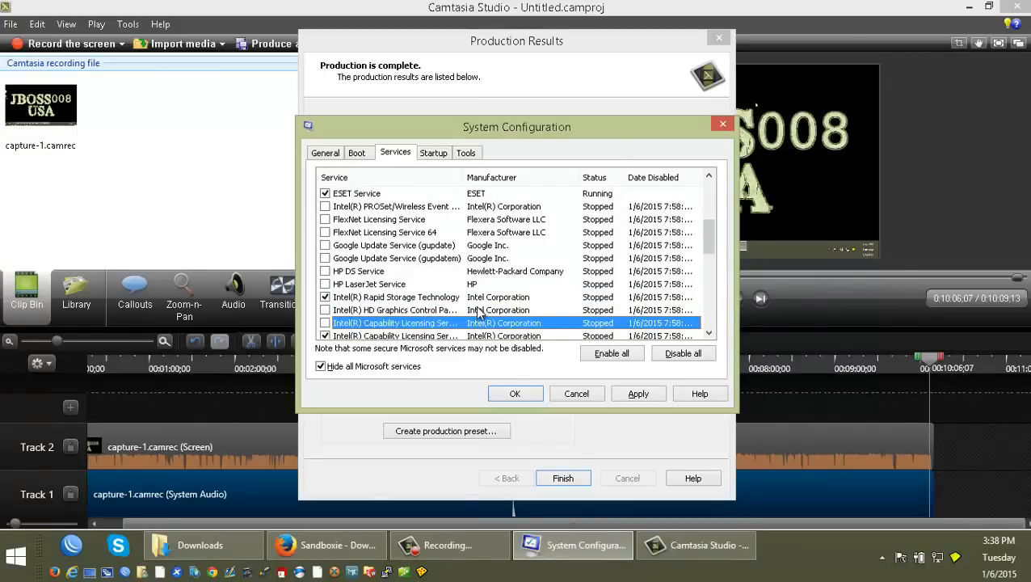
scroll(down, 3)
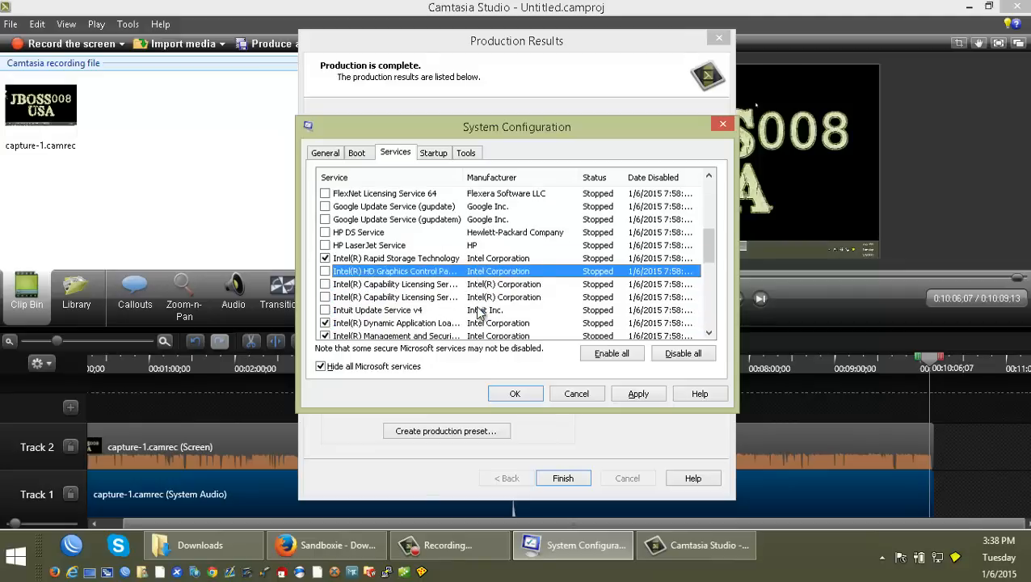
Disable the Intel HD Graphics service and QBCFMonitorService, reviewing the rest down to Sandboxie Service.
click(396, 323)
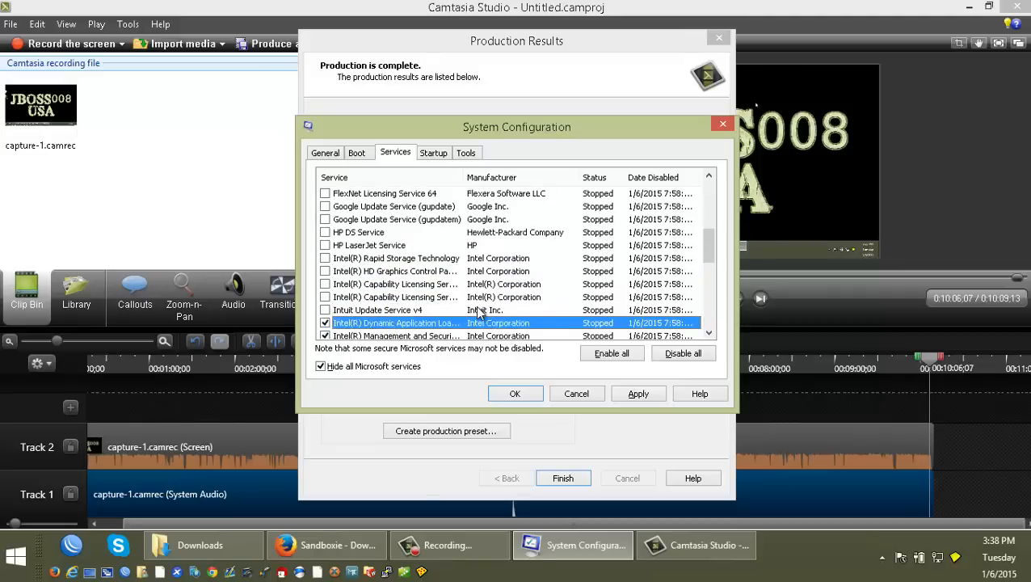
scroll(down, 3)
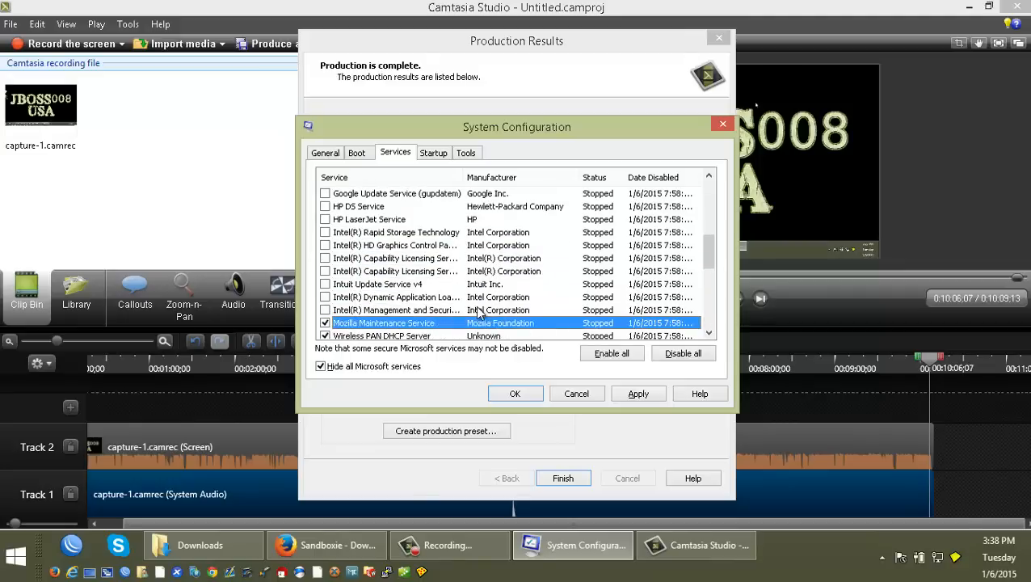
scroll(down, 3)
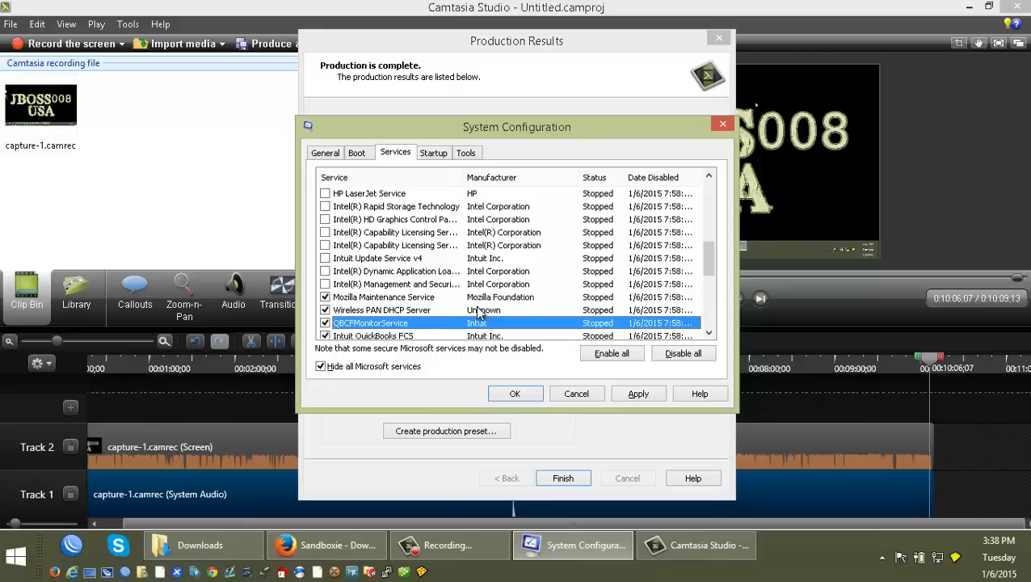
click(382, 310)
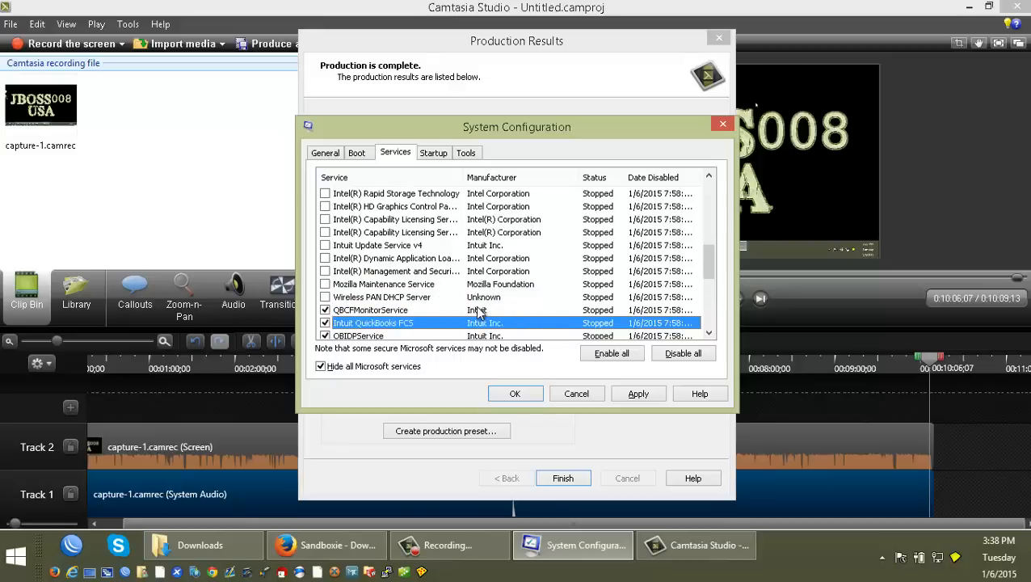
scroll(down, 3)
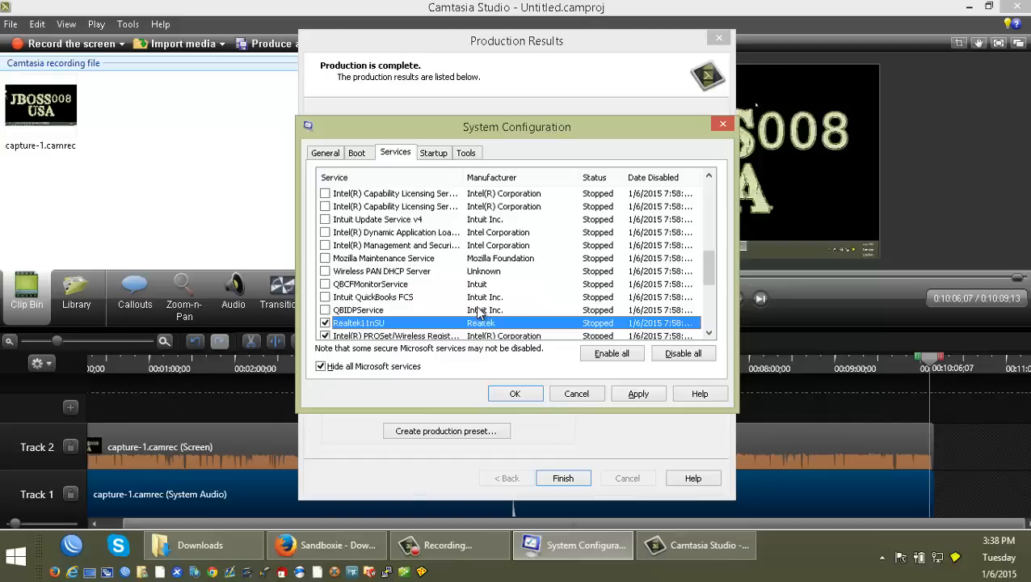
scroll(down, 3)
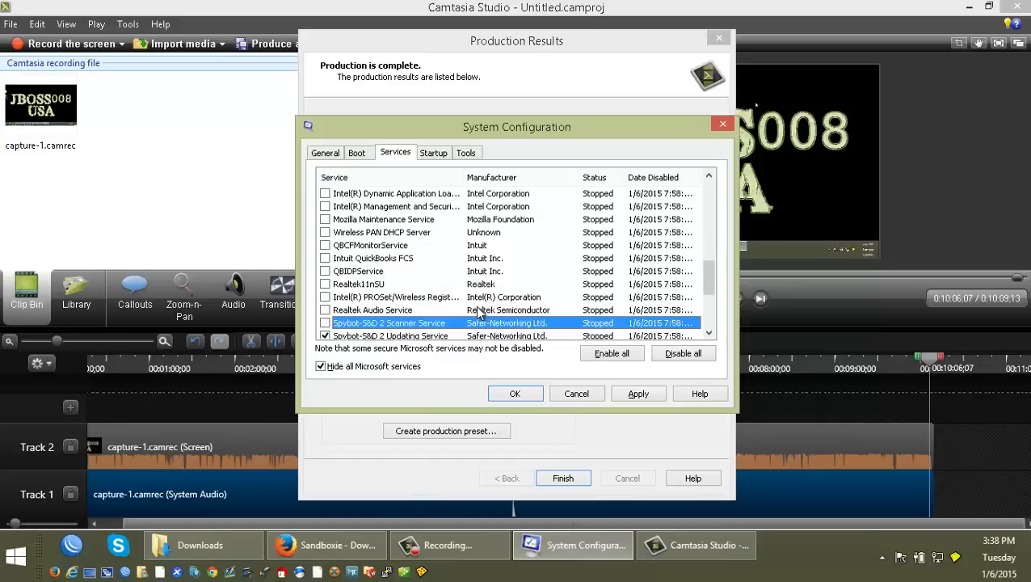
scroll(down, 3)
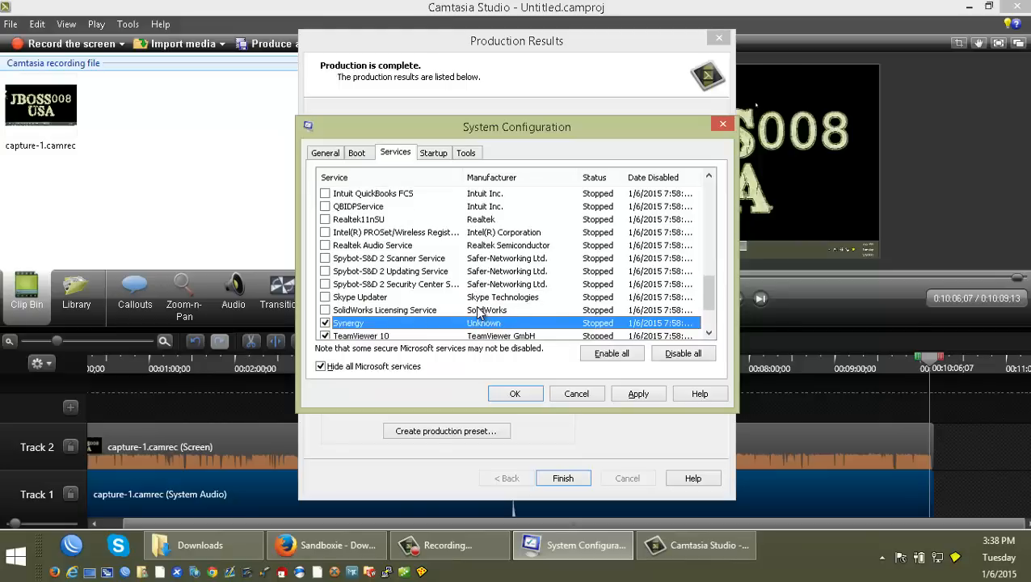
scroll(down, 3)
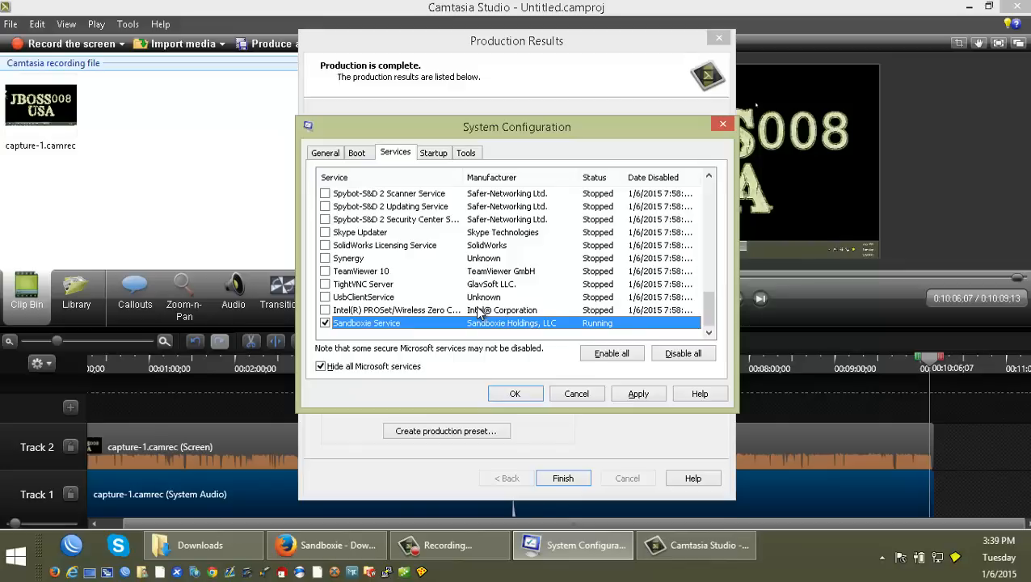
click(388, 194)
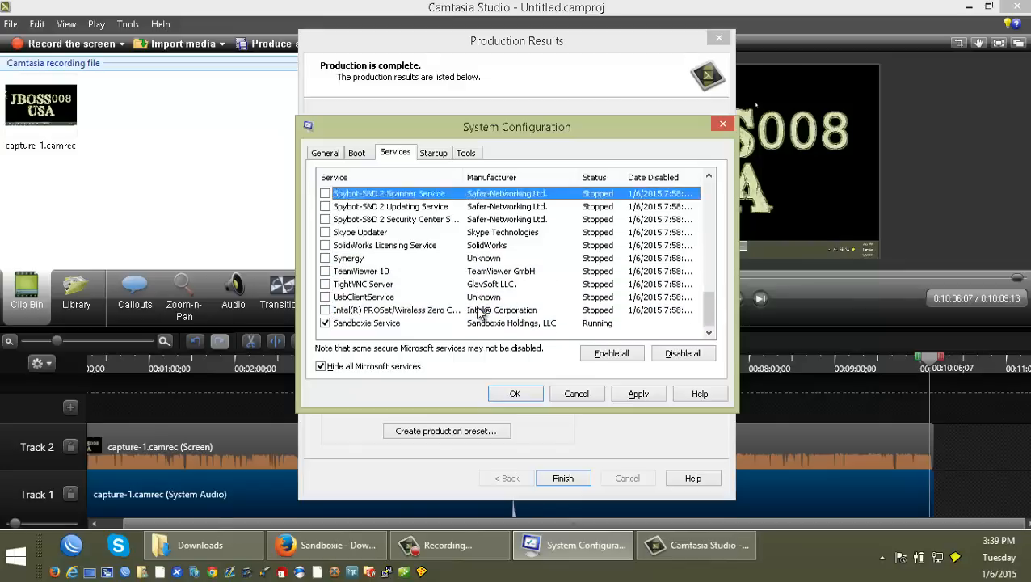
scroll(up, 3)
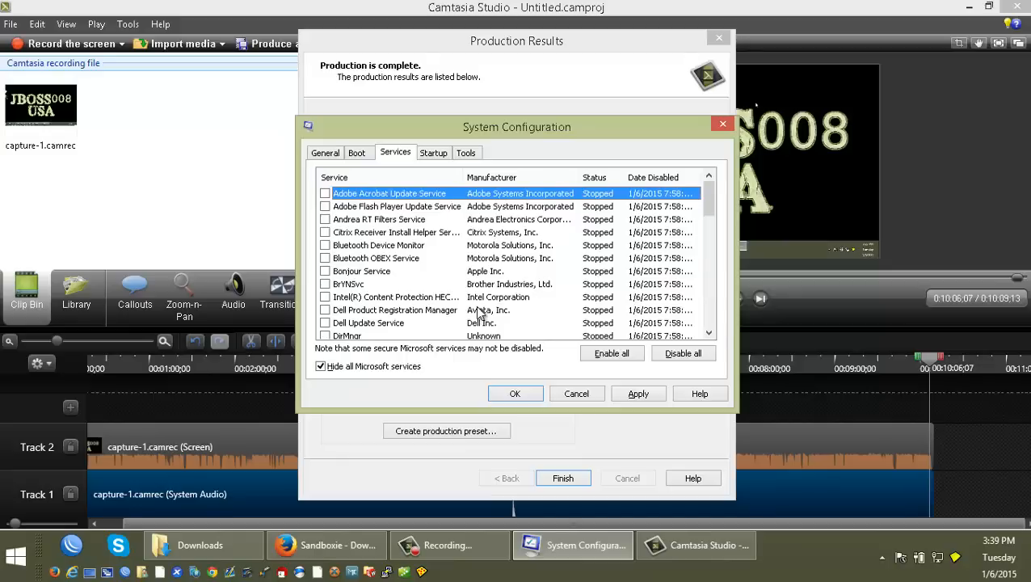
scroll(down, 3)
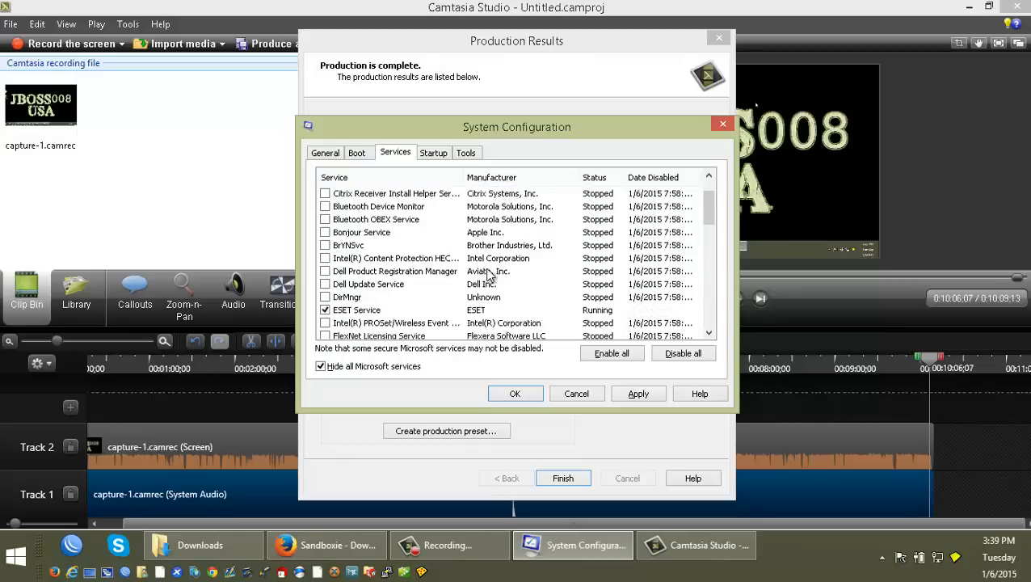
scroll(down, 3)
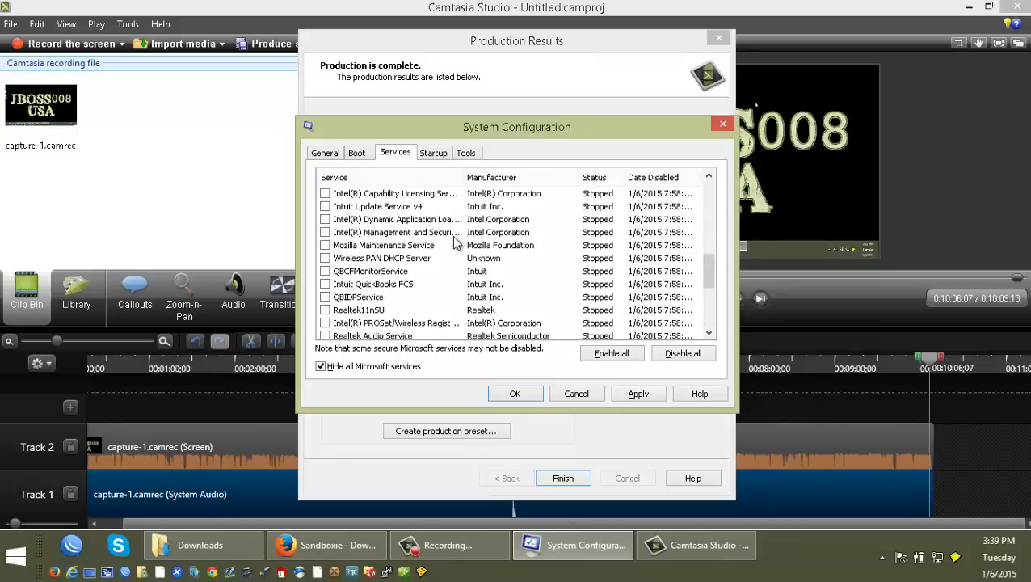
scroll(up, 3)
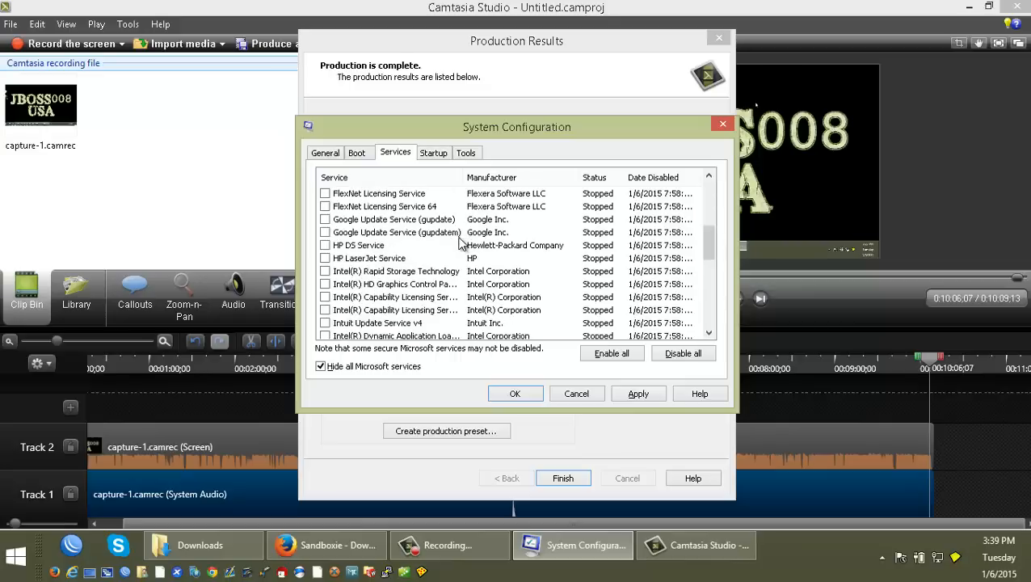
mouse_move(682, 352)
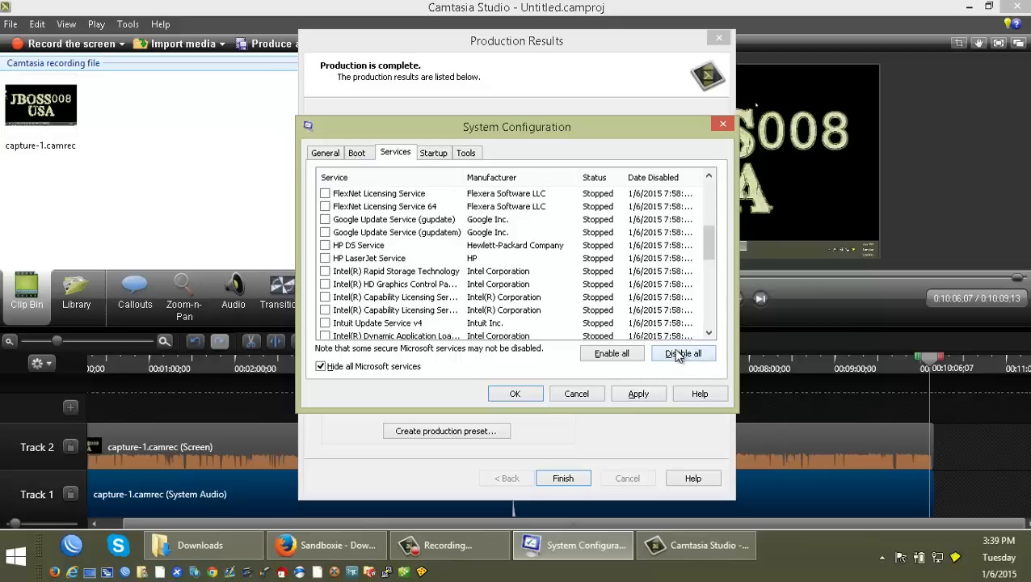
mouse_move(655, 323)
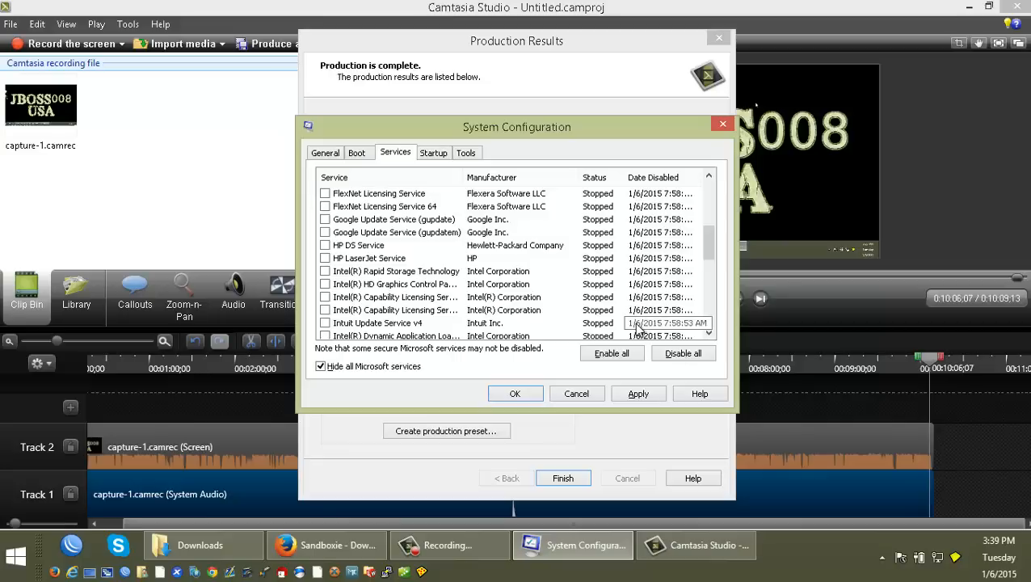
mouse_move(640, 346)
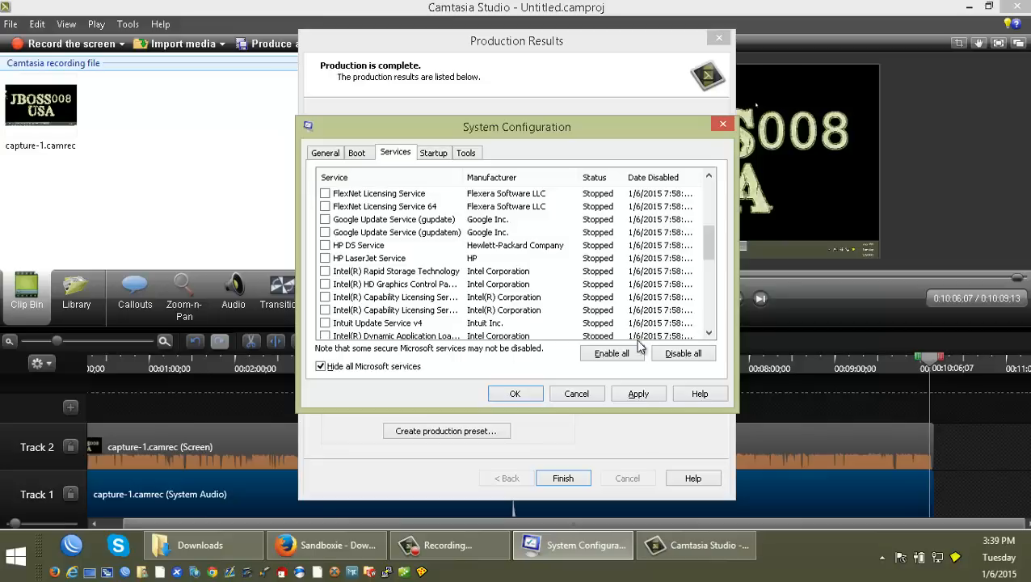
mouse_move(472, 254)
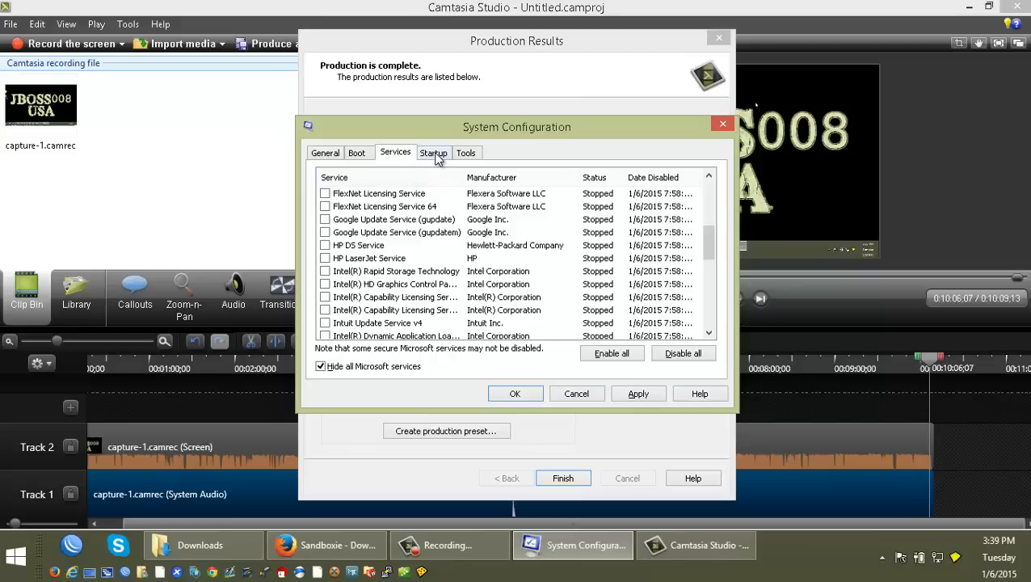
Go to the Startup page, clear the Camtasia dialogs, and launch Task Manager from it.
click(433, 152)
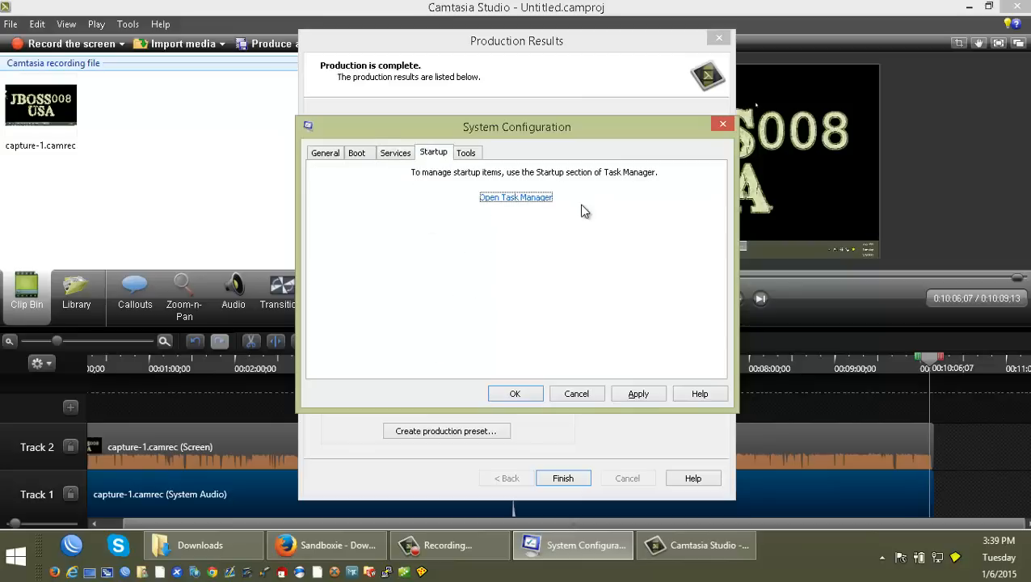
mouse_move(854, 110)
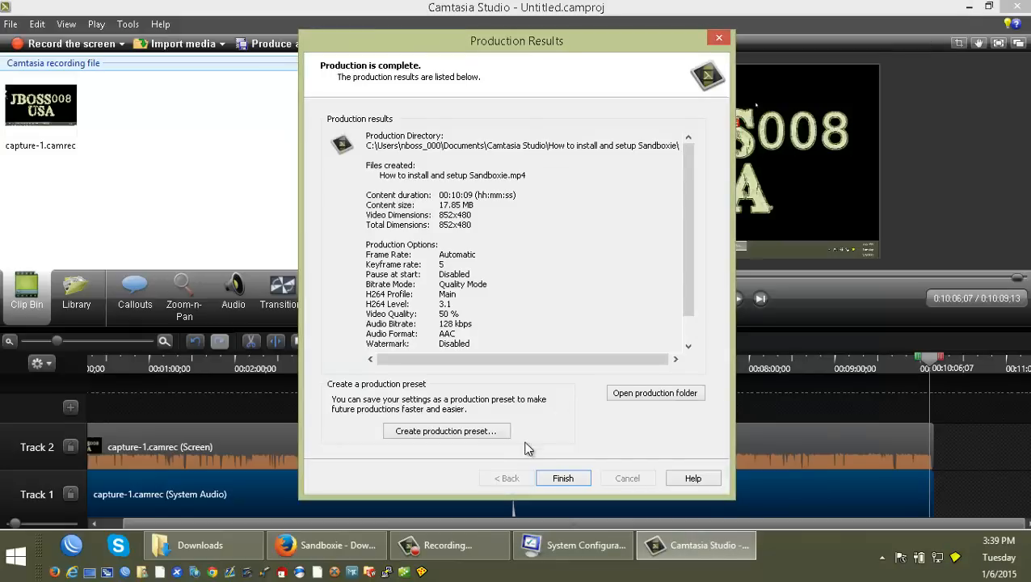
click(563, 478)
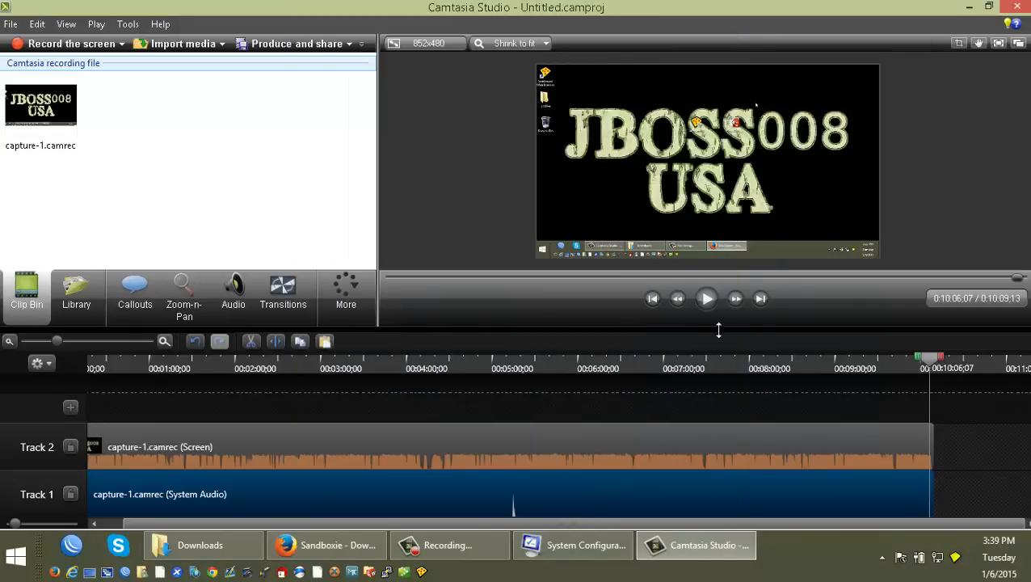
click(574, 544)
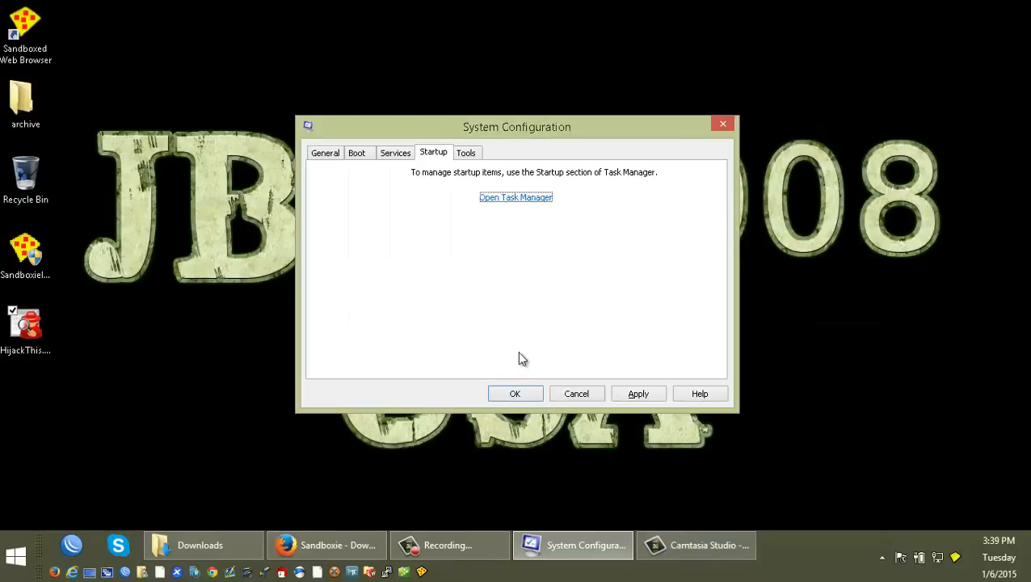
mouse_move(519, 289)
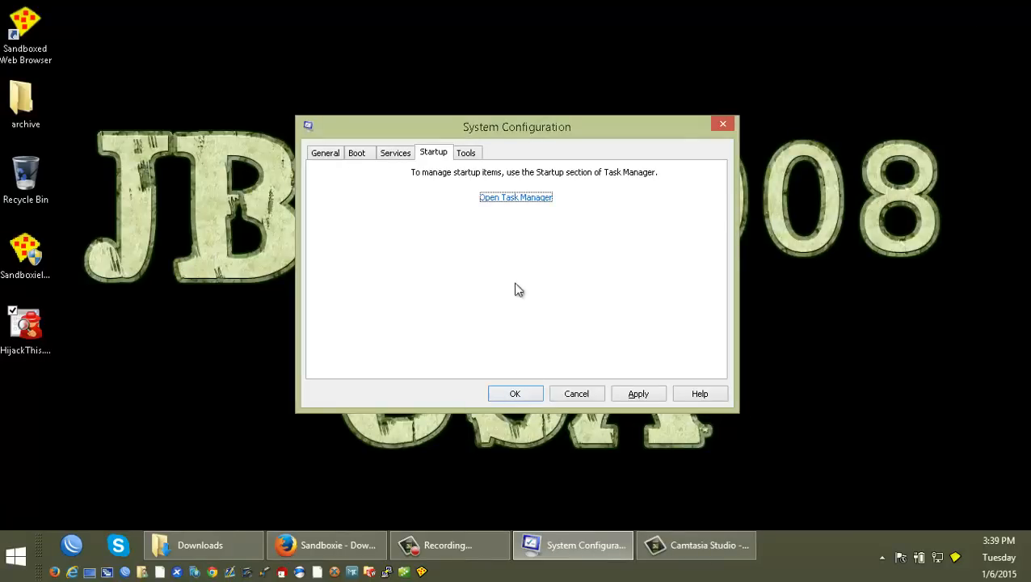
click(516, 197)
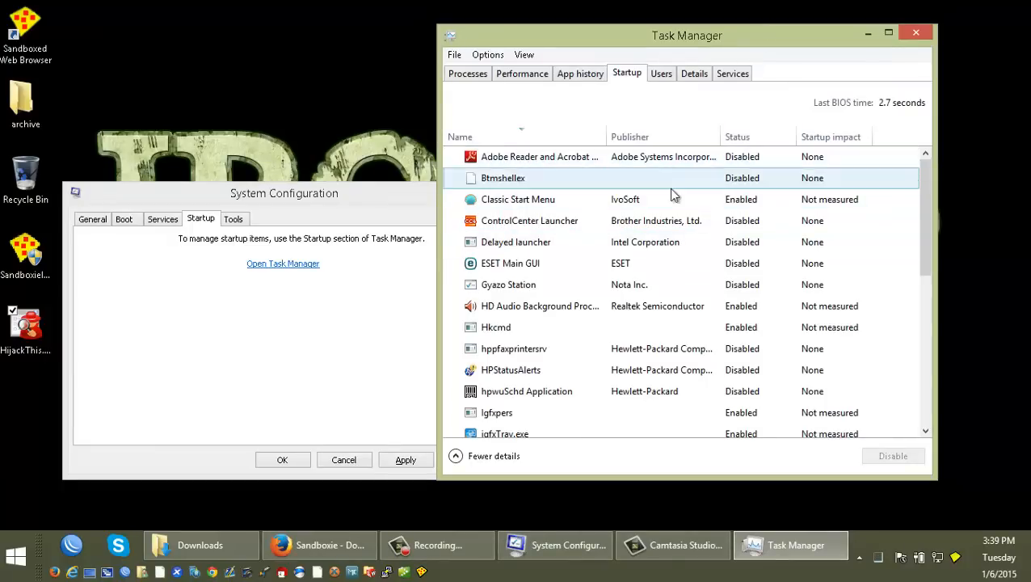
Show Task Manager's Startup list with the name column widened and Adobe Reader and Acrobat Manager options shown.
click(517, 201)
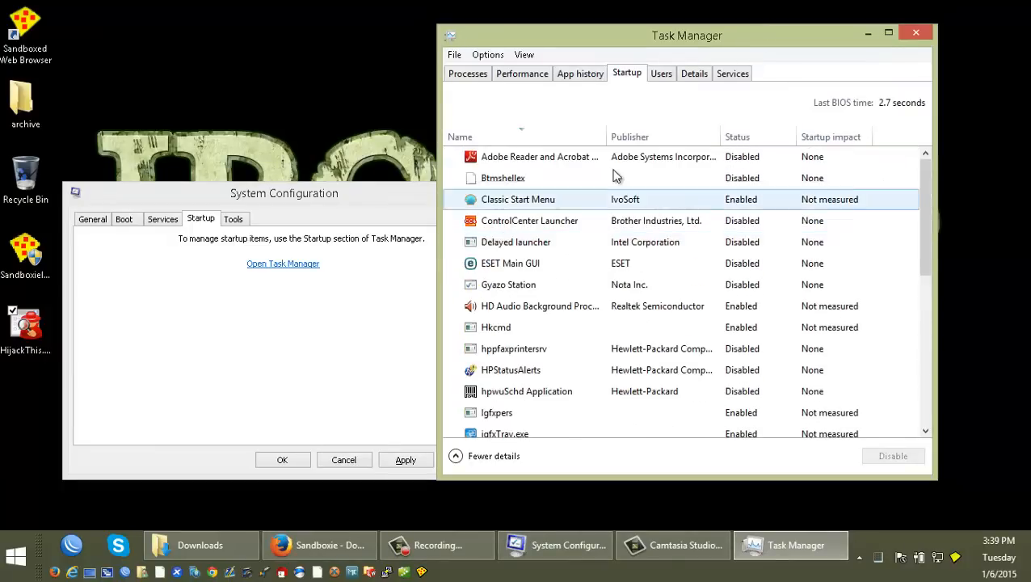
click(540, 155)
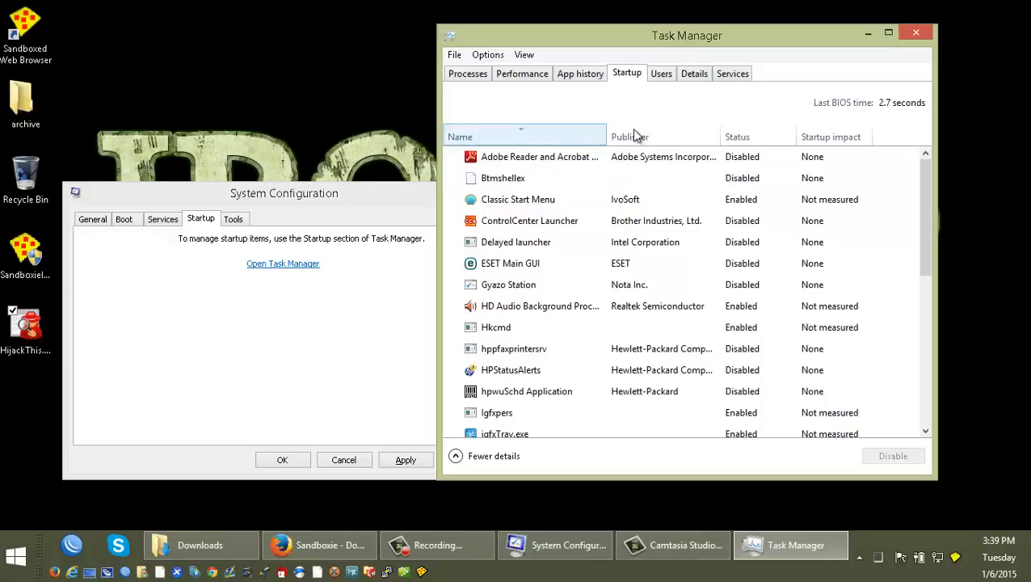
drag(608, 135, 620, 135)
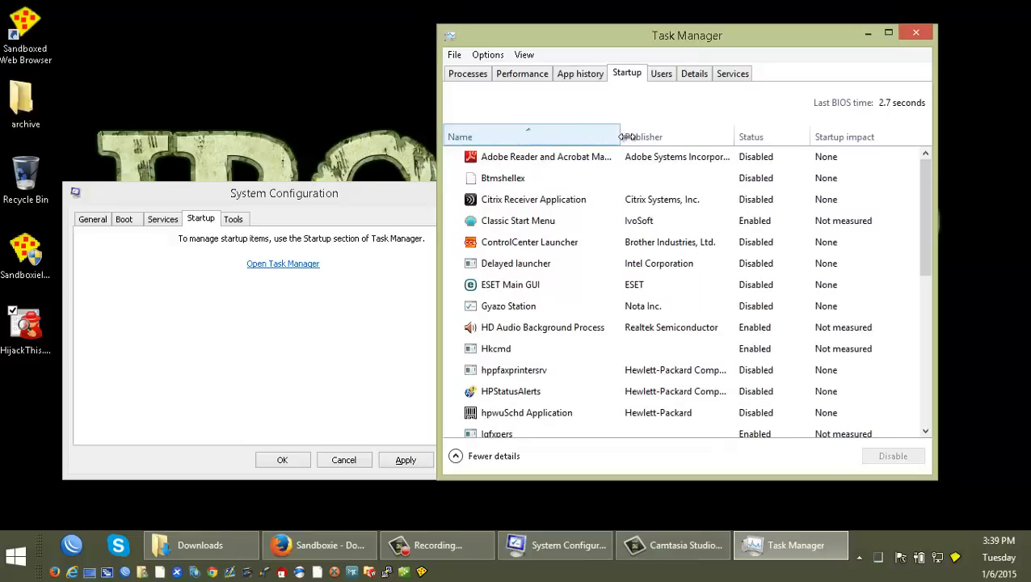
right_click(546, 155)
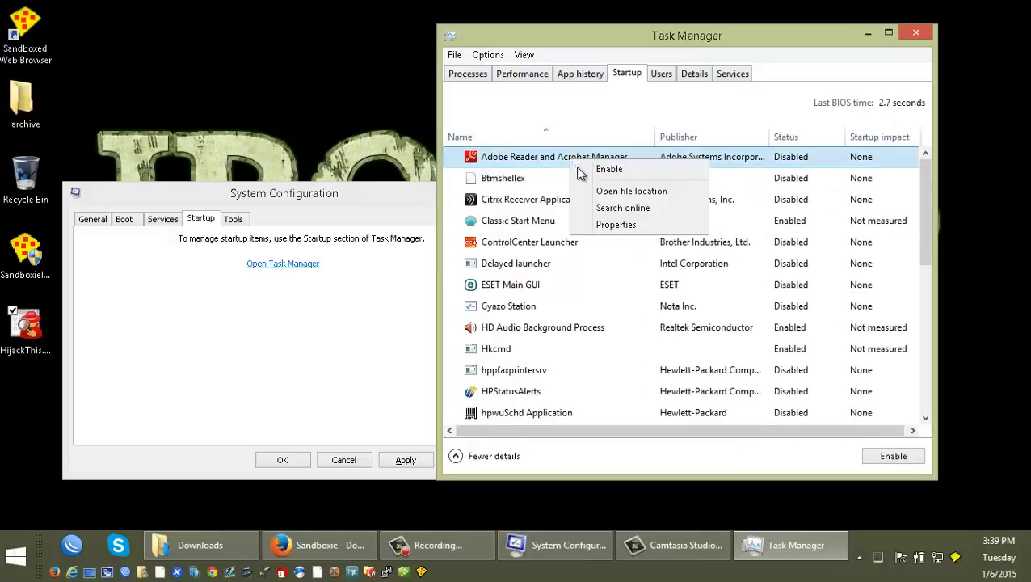
mouse_move(637, 178)
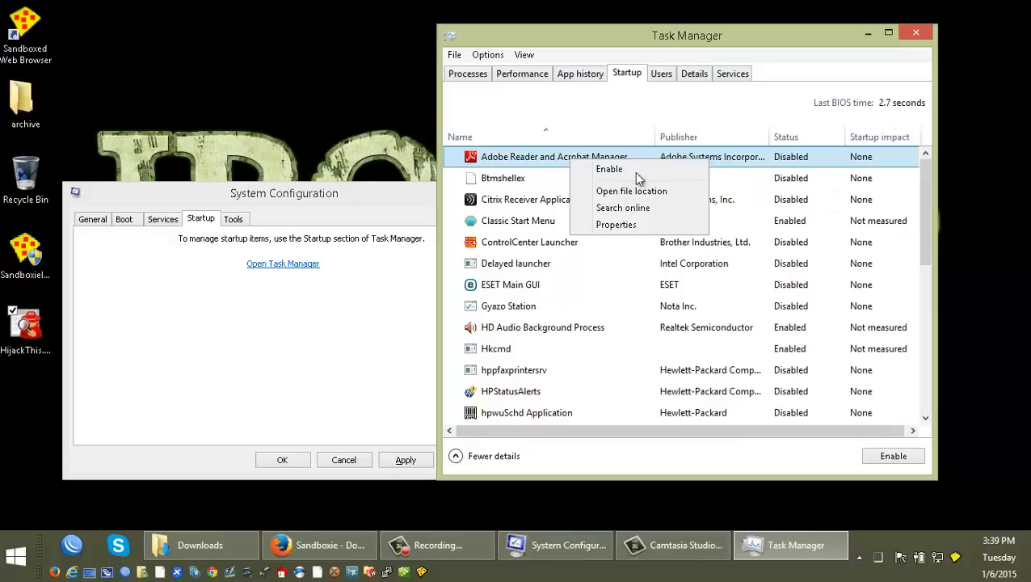
mouse_move(577, 252)
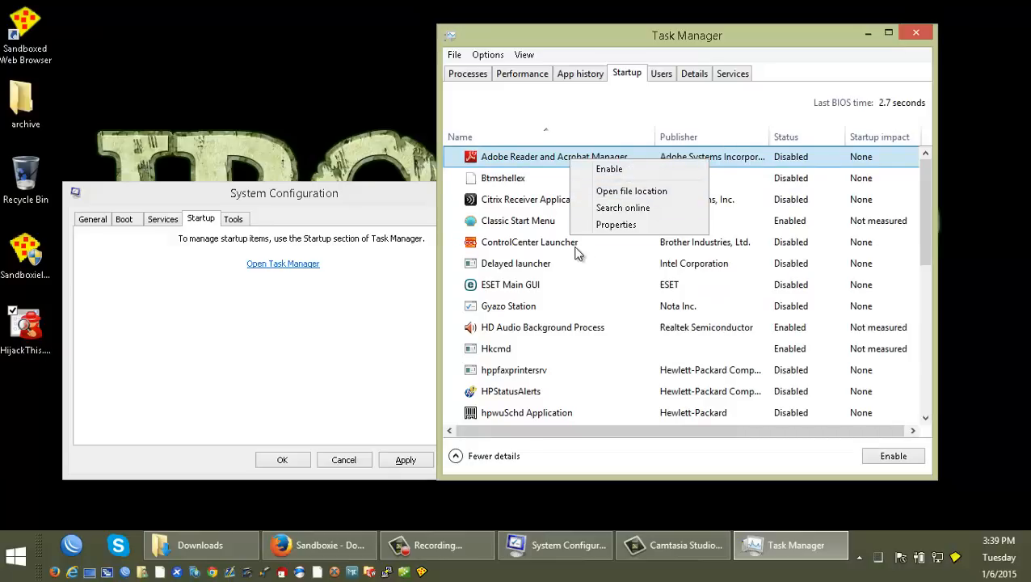
mouse_move(536, 187)
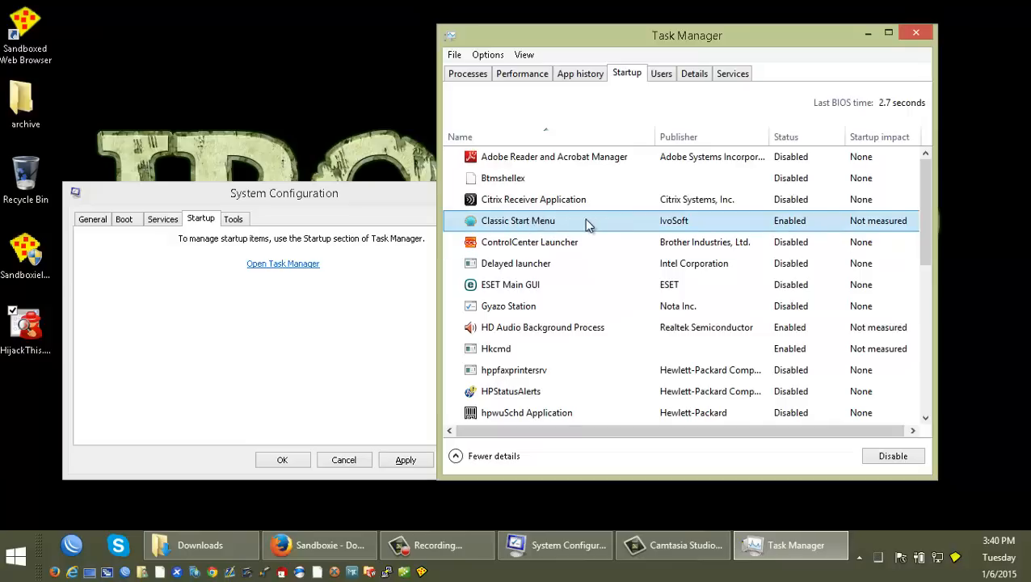
mouse_move(559, 243)
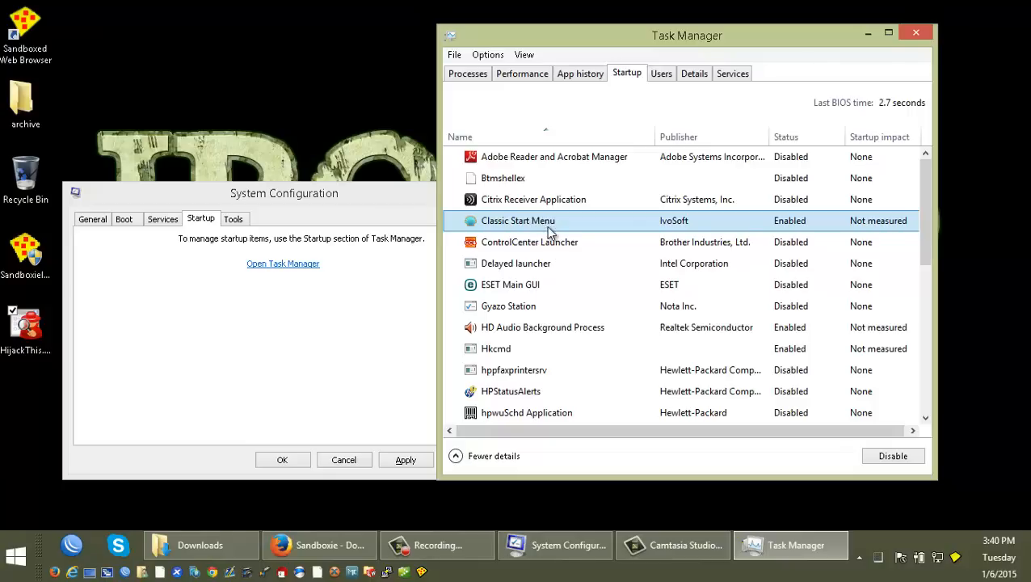
mouse_move(581, 245)
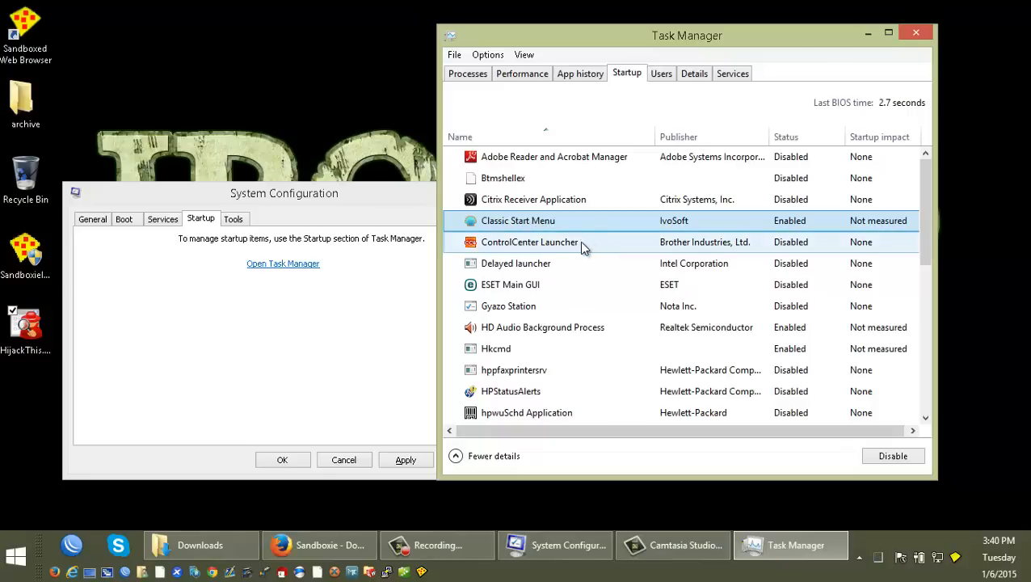
Leave ControlCenter Launcher disabled and enable ESET Main GUI and Gyazo Station at startup.
click(530, 242)
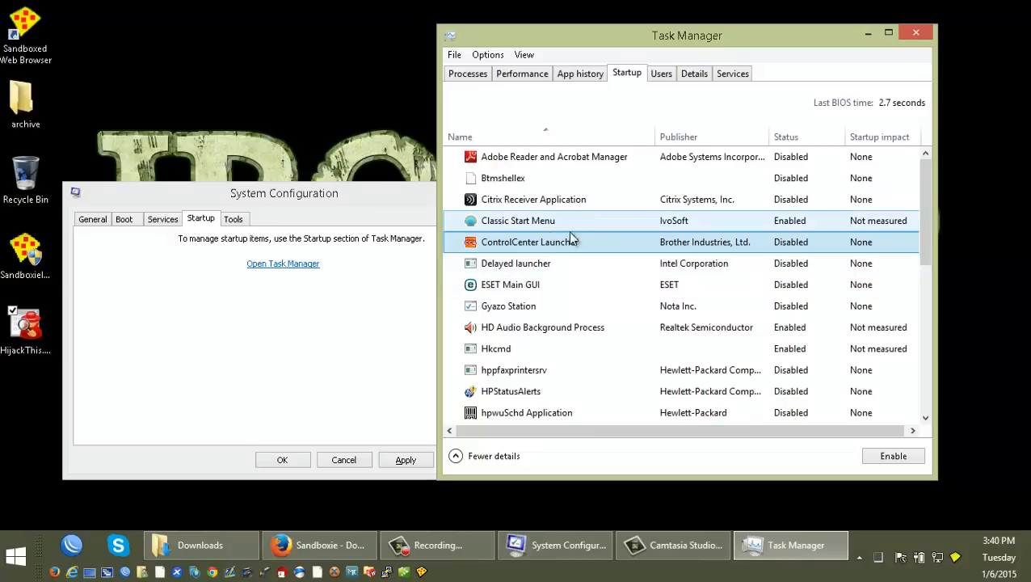
click(526, 284)
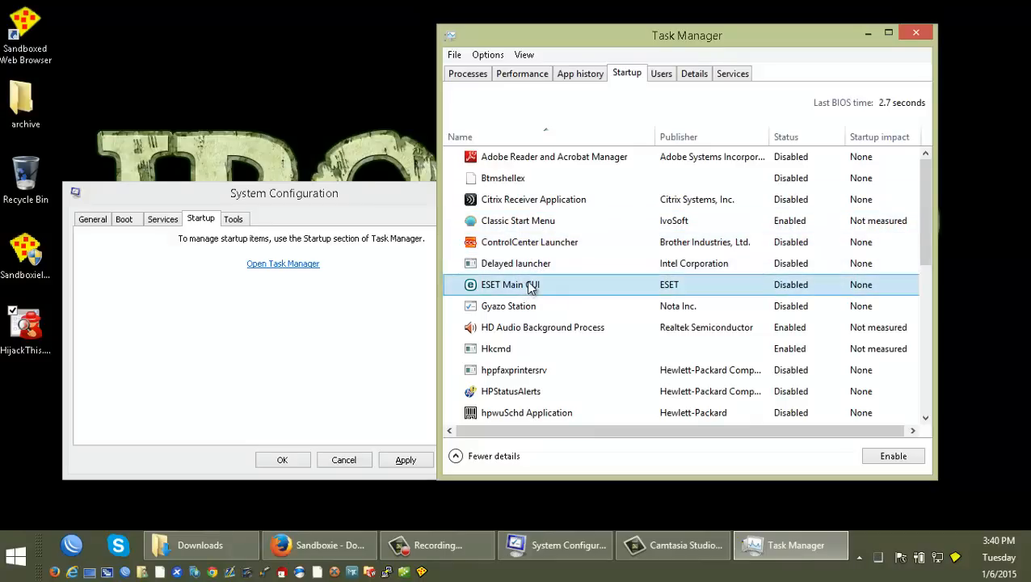
mouse_move(539, 288)
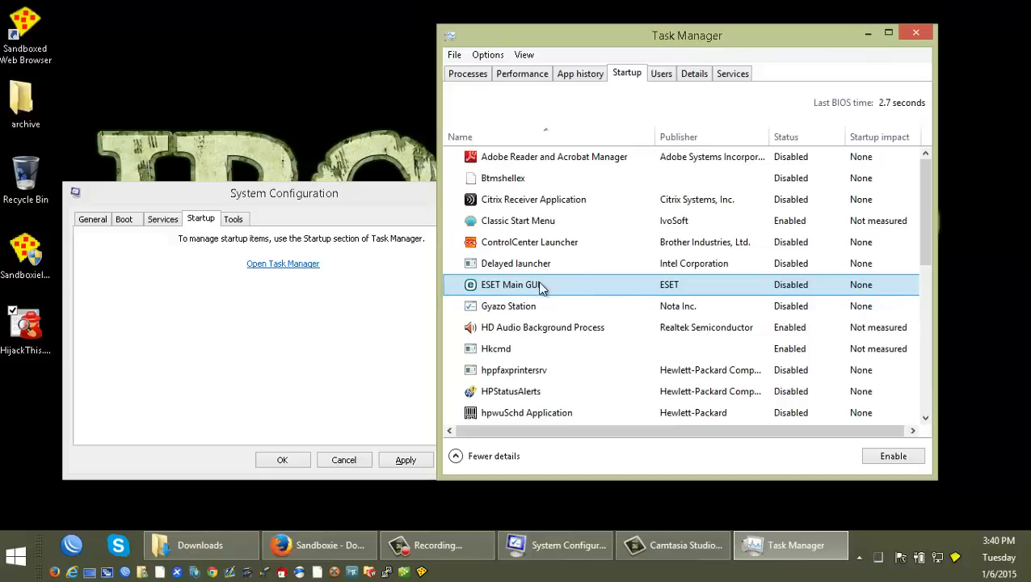
click(892, 455)
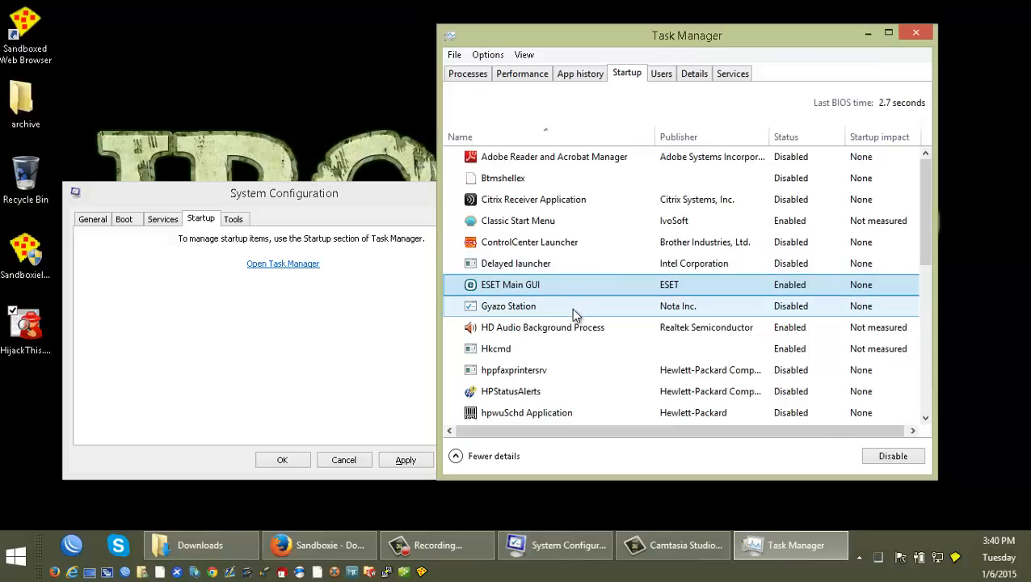
click(507, 306)
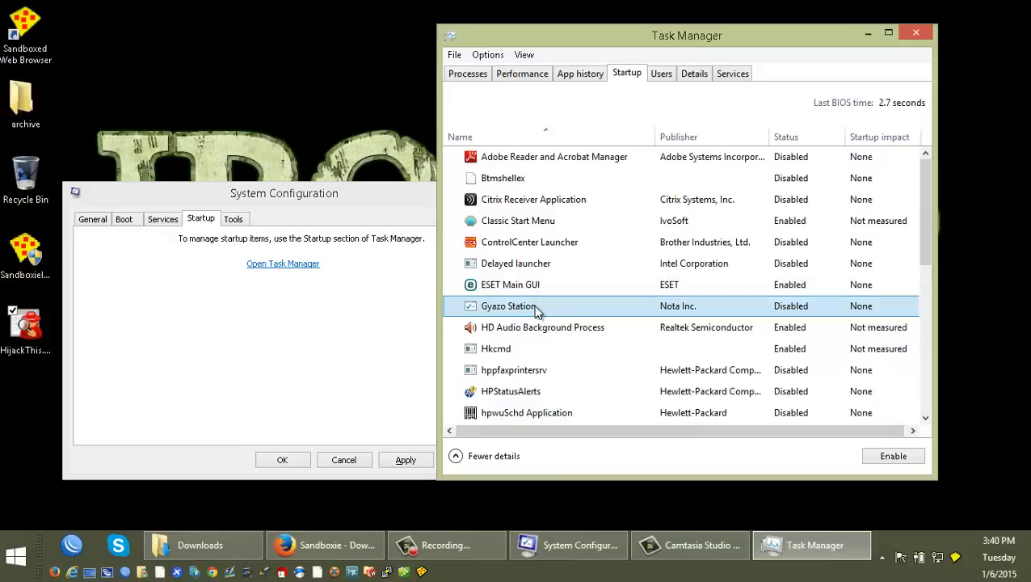
mouse_move(562, 313)
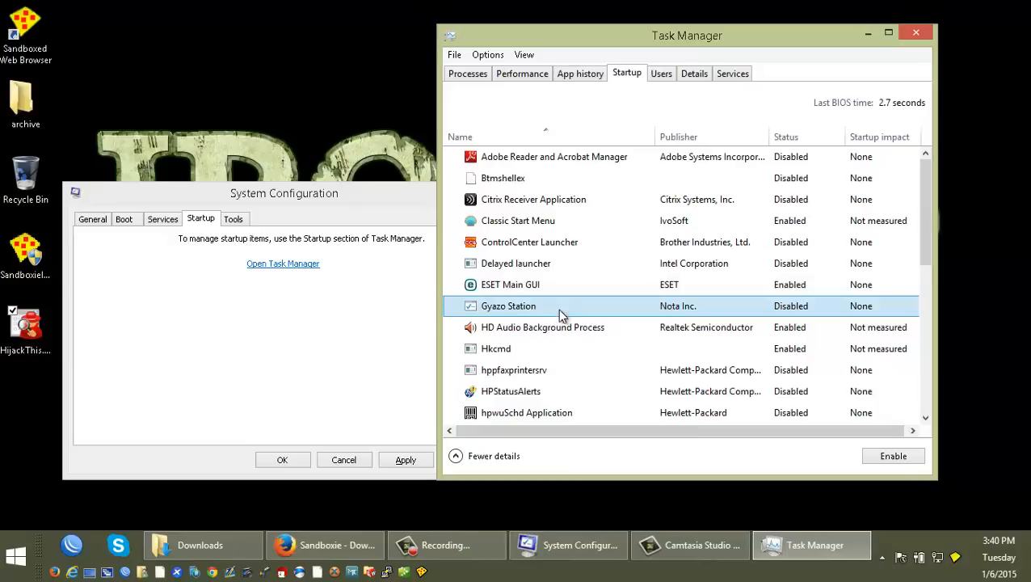
click(891, 455)
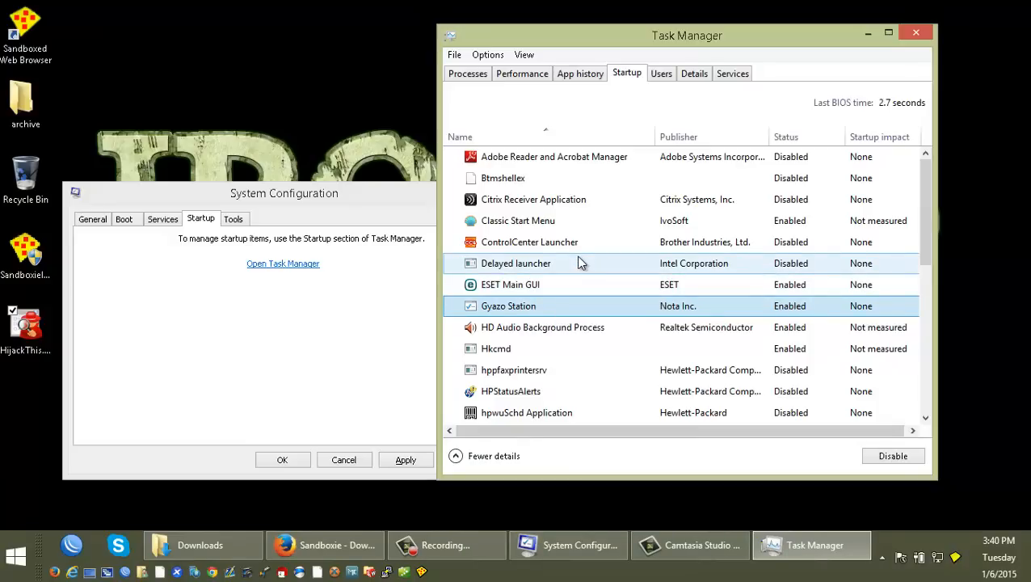
mouse_move(649, 327)
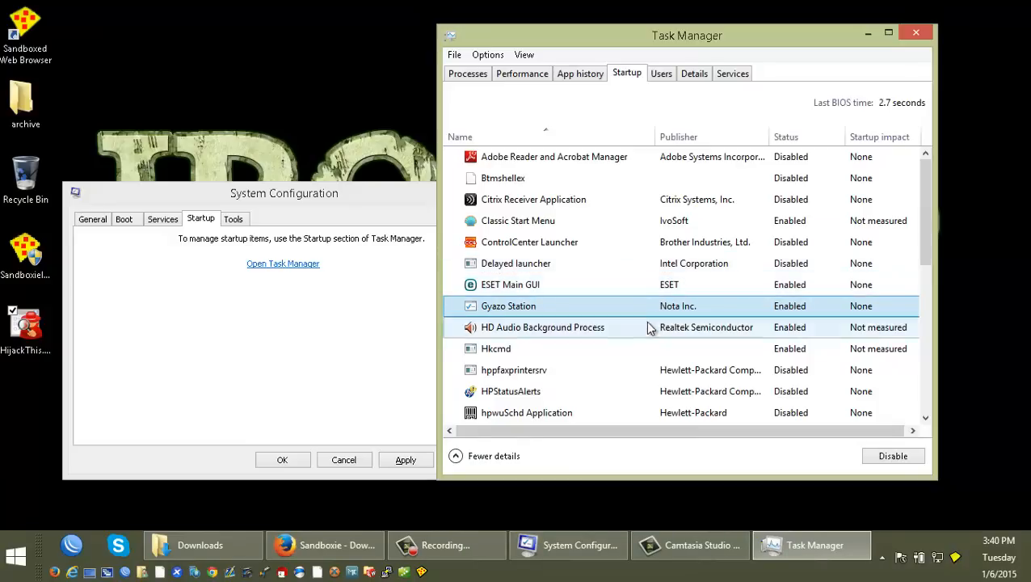
mouse_move(650, 338)
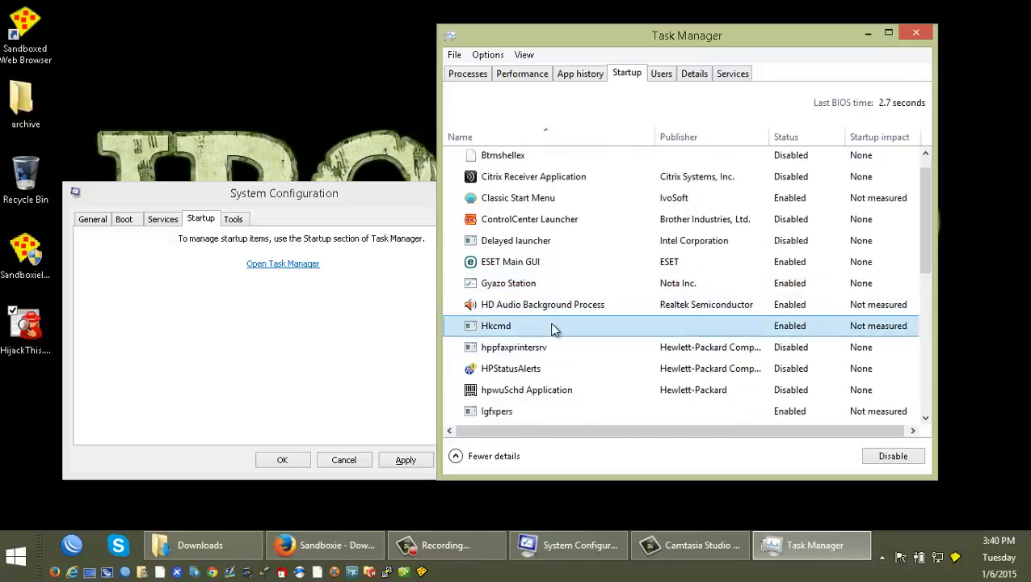
Disable Hkcmd at startup and review the Intuit Data Protect entry further down.
click(891, 456)
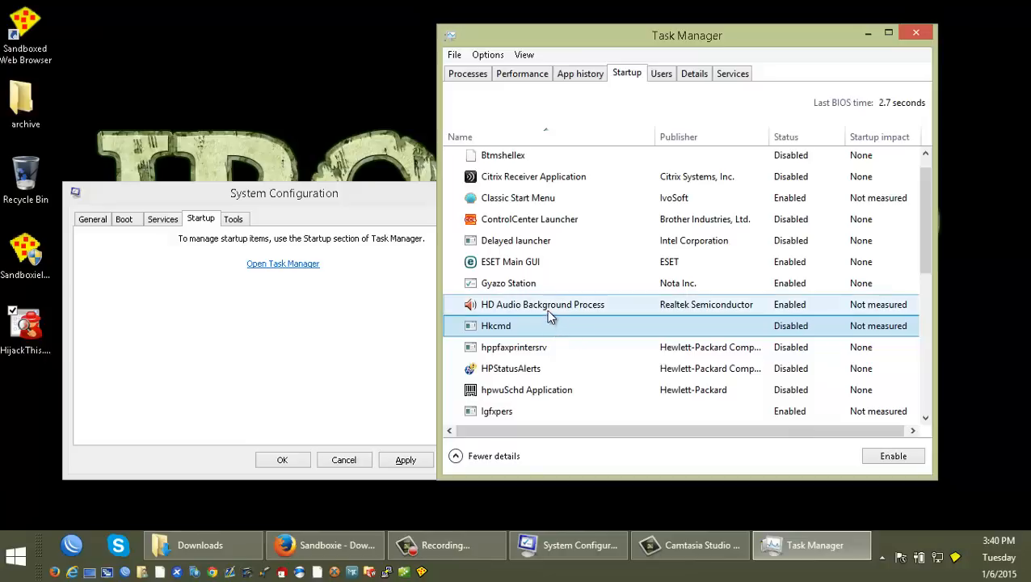
scroll(down, 3)
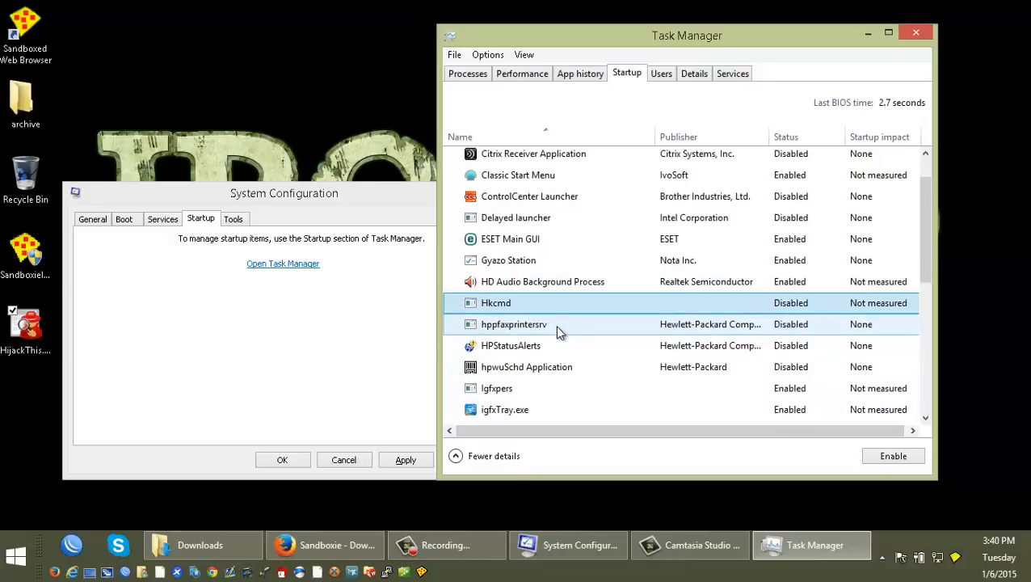
scroll(down, 3)
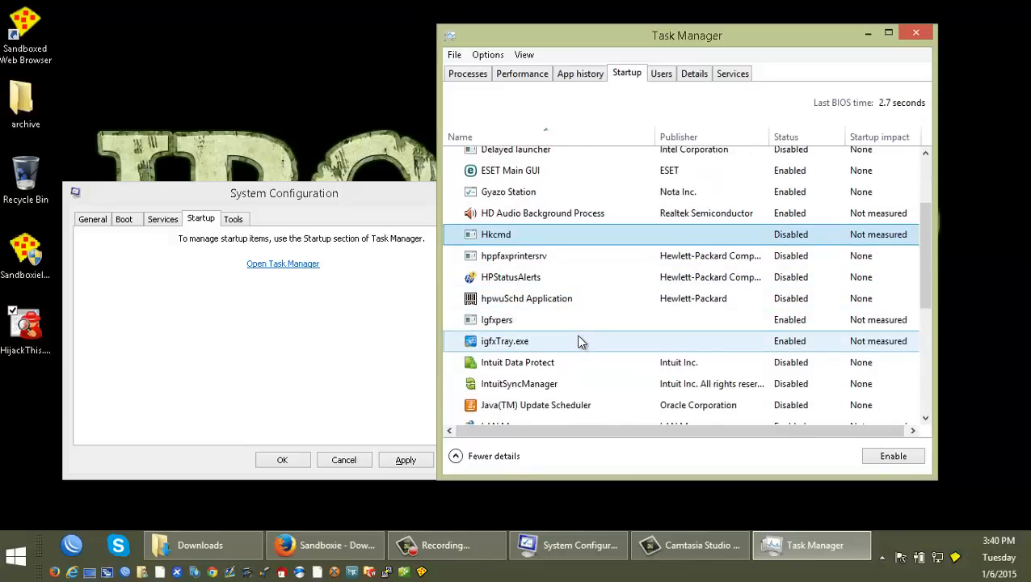
scroll(down, 3)
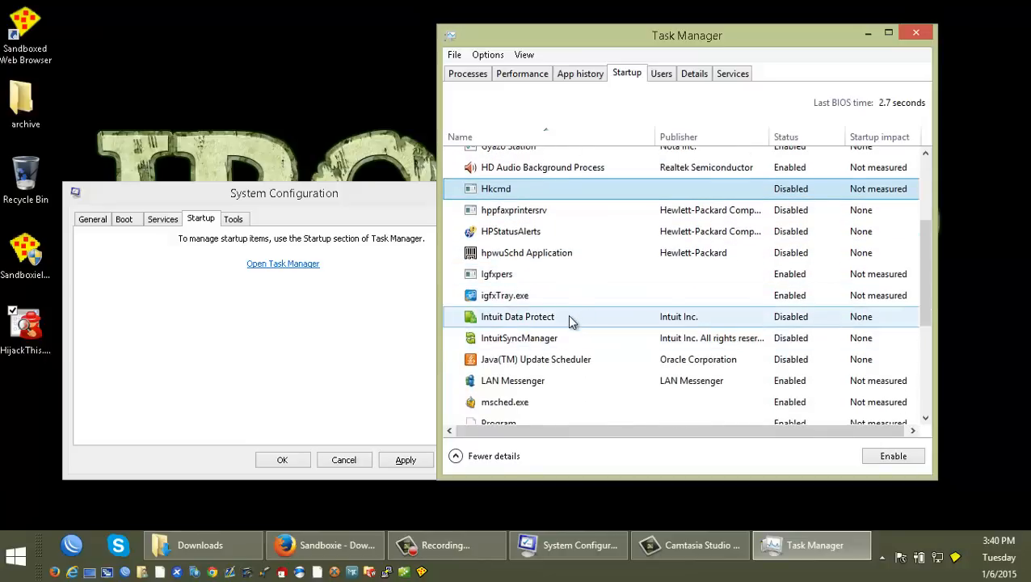
click(512, 380)
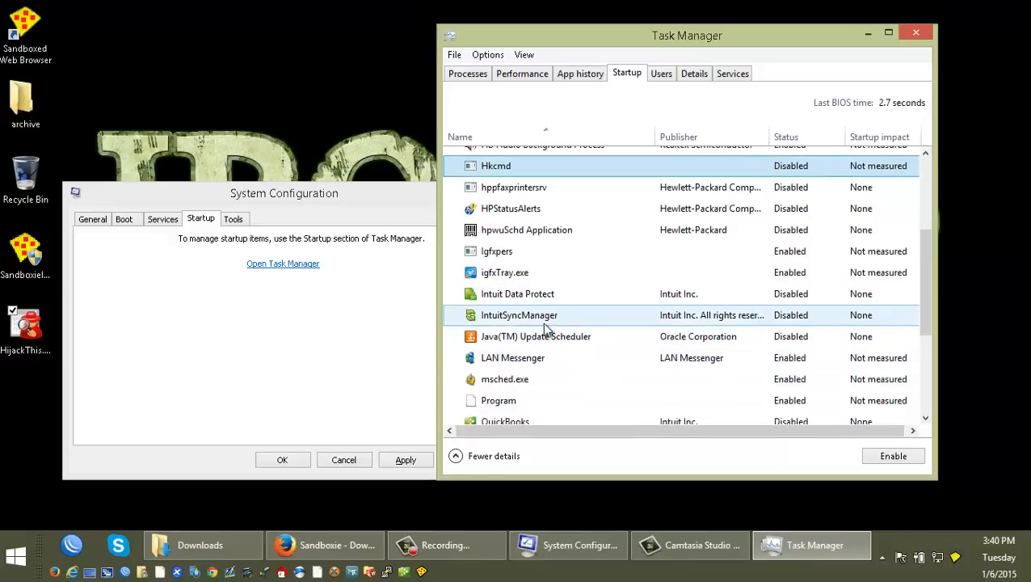
Check the options for the Intuit and Realtek HD Audio Manager entries, leaving Realtek enabled.
right_click(537, 336)
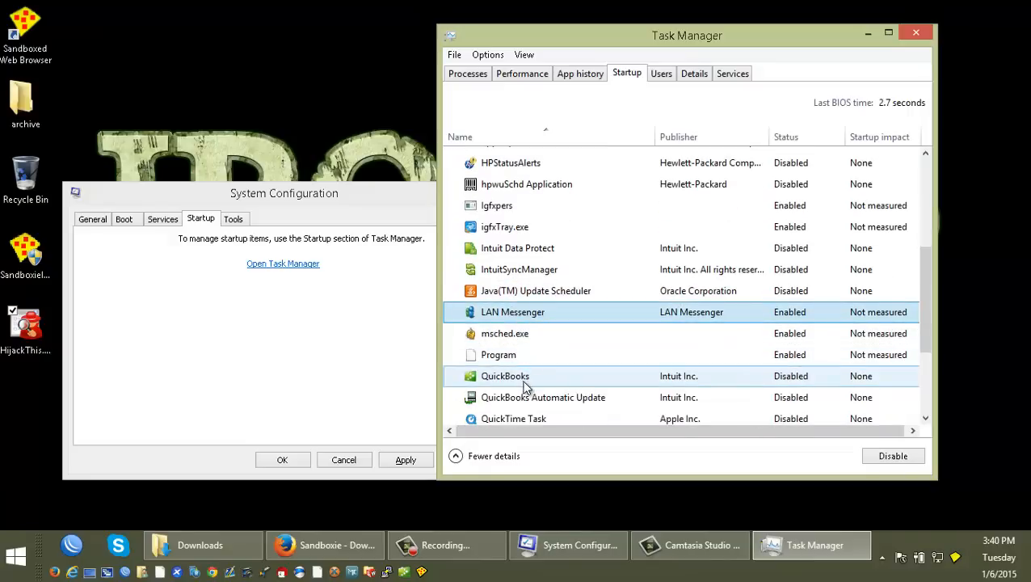
scroll(down, 3)
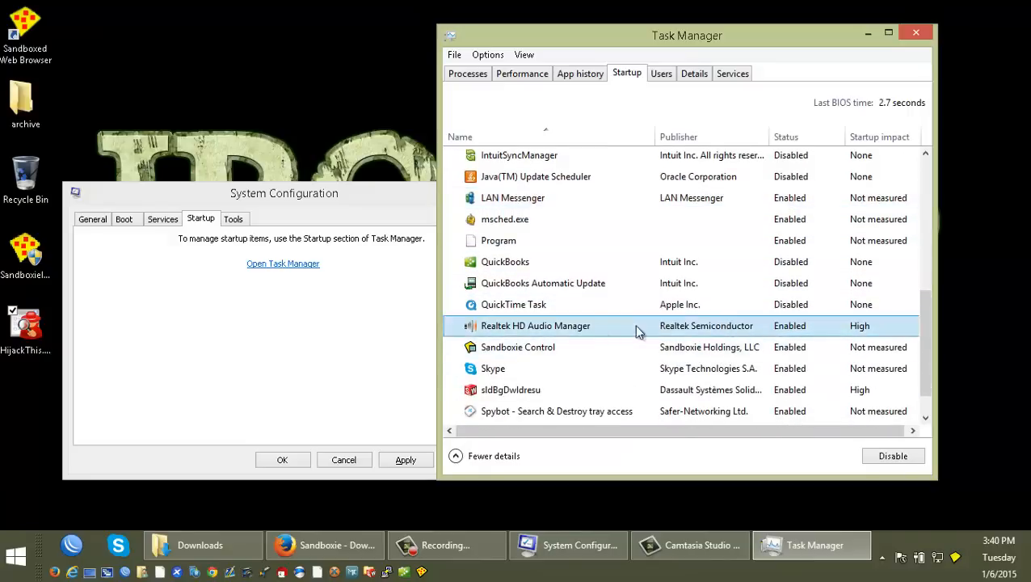
right_click(536, 325)
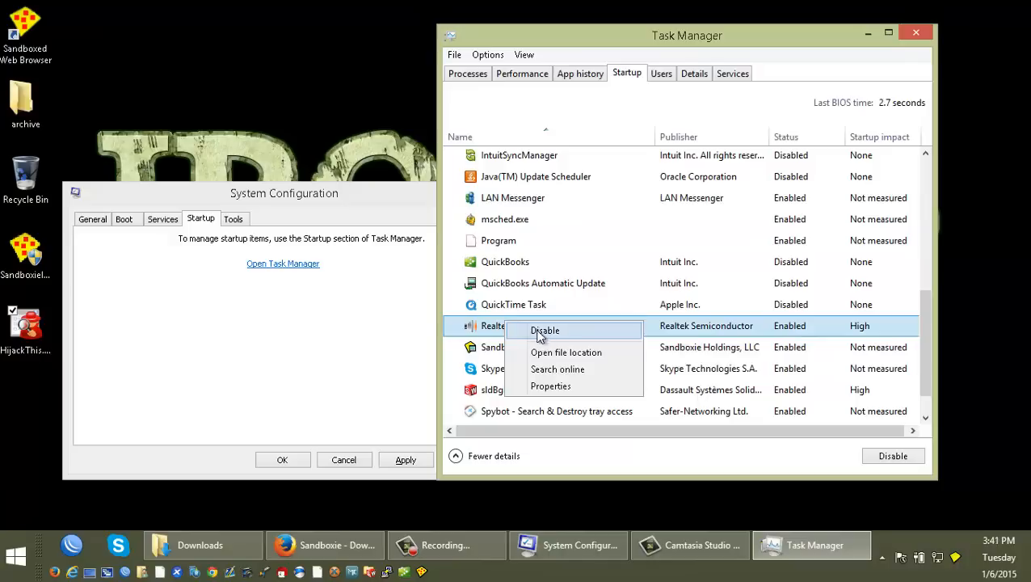
mouse_move(552, 335)
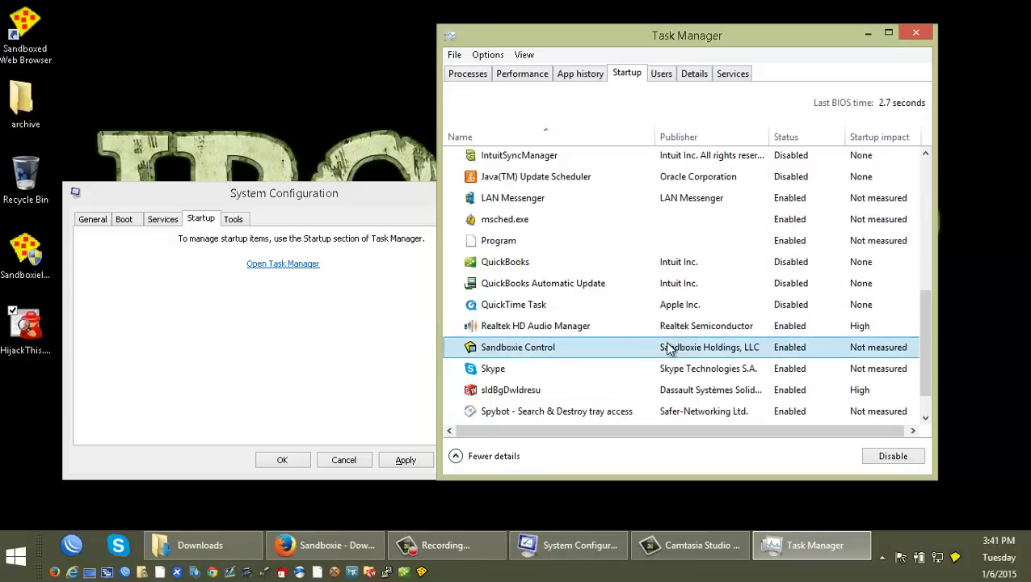
scroll(down, 3)
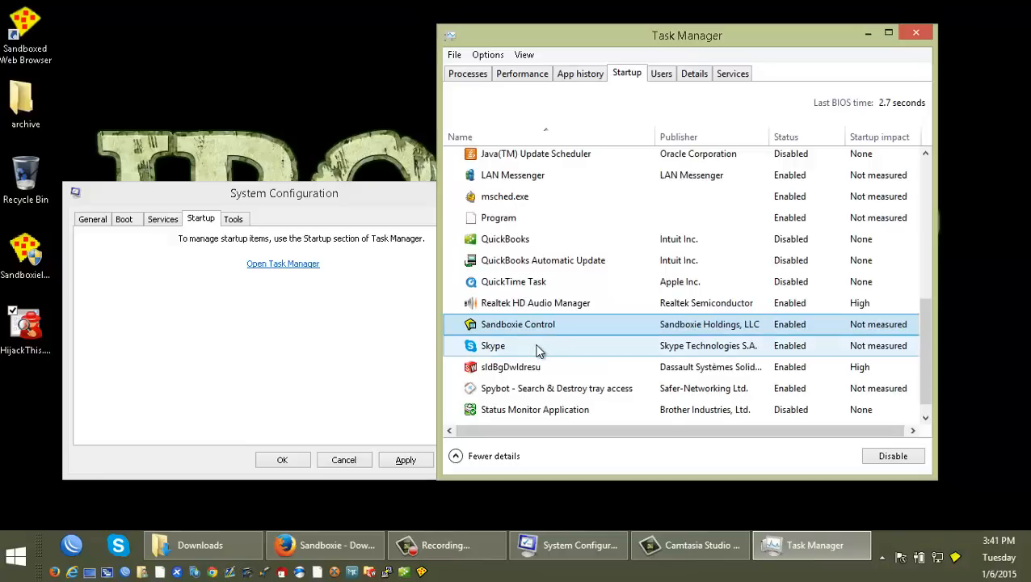
mouse_move(617, 337)
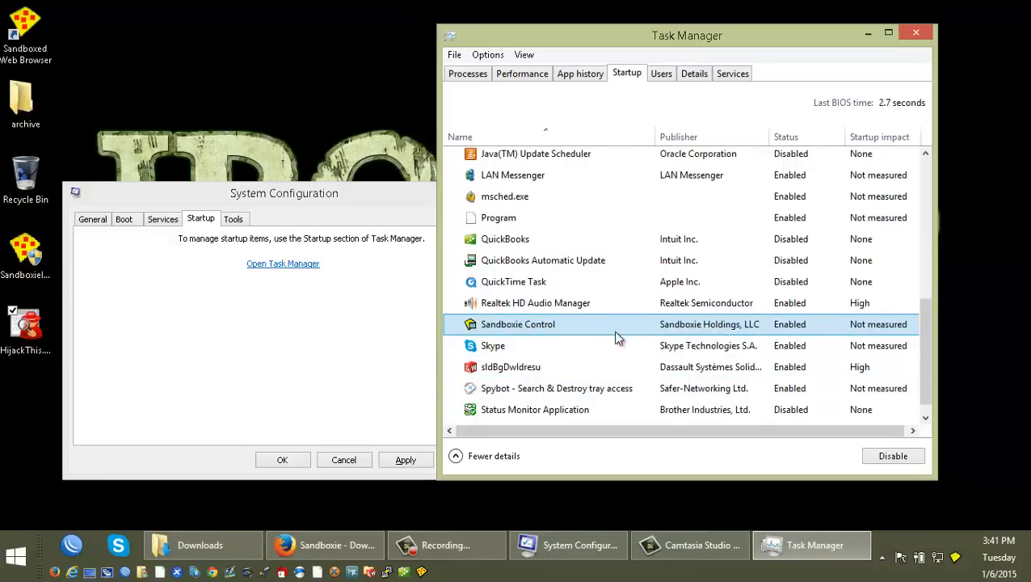
mouse_move(543, 326)
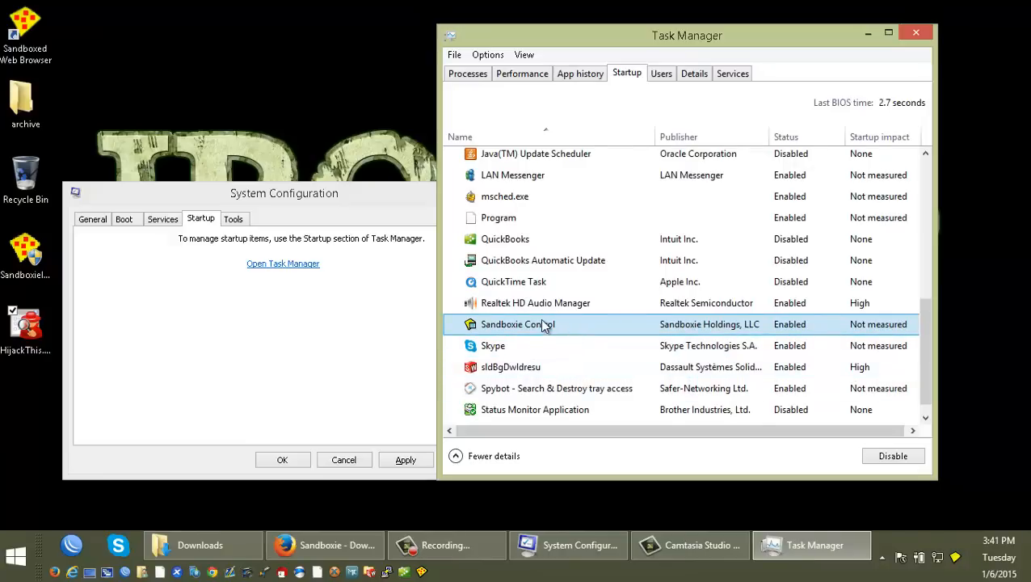
Widen the Publisher column and disable sldBgDwldresu, keeping Spybot enabled.
click(511, 365)
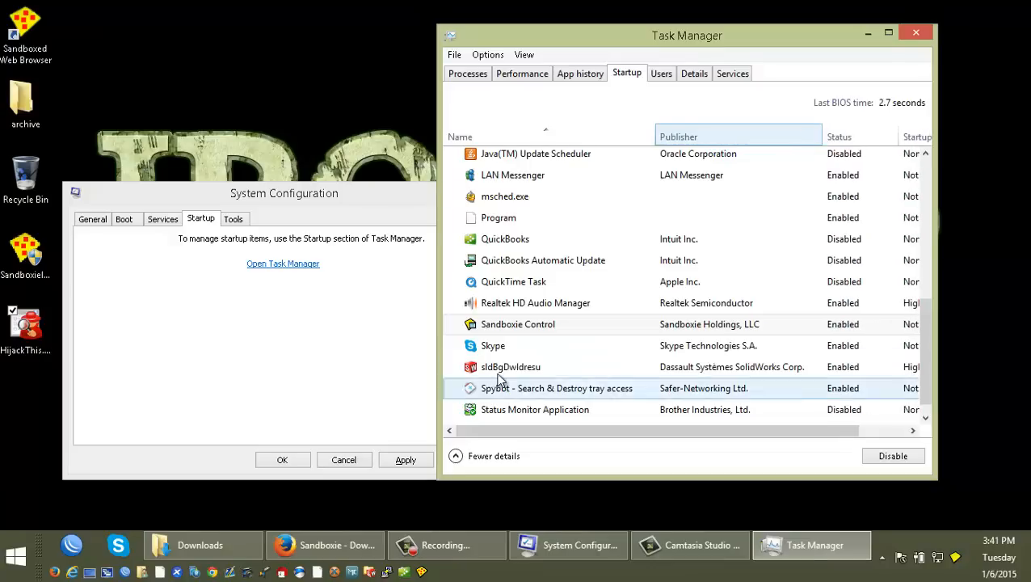
click(510, 365)
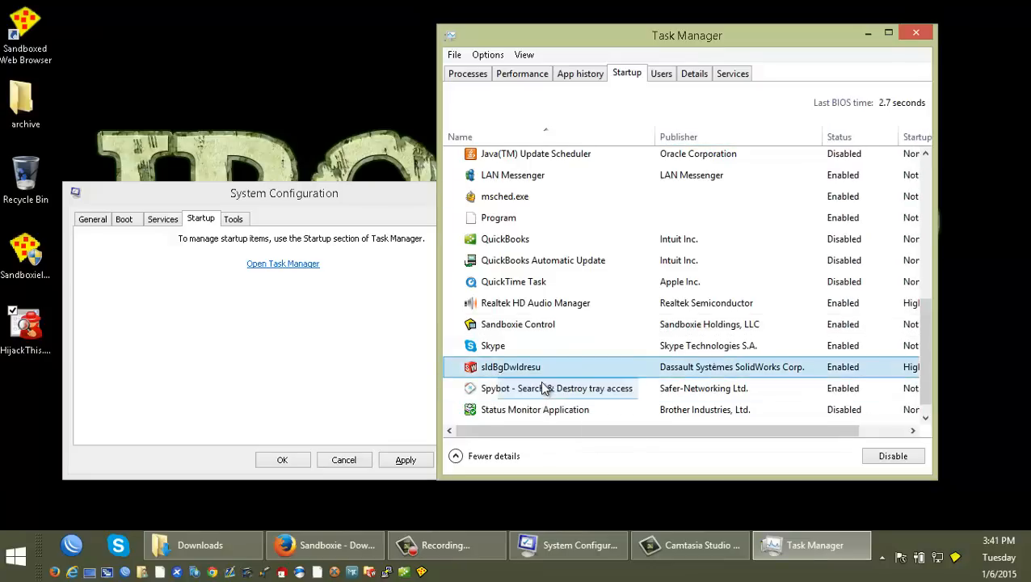
click(892, 455)
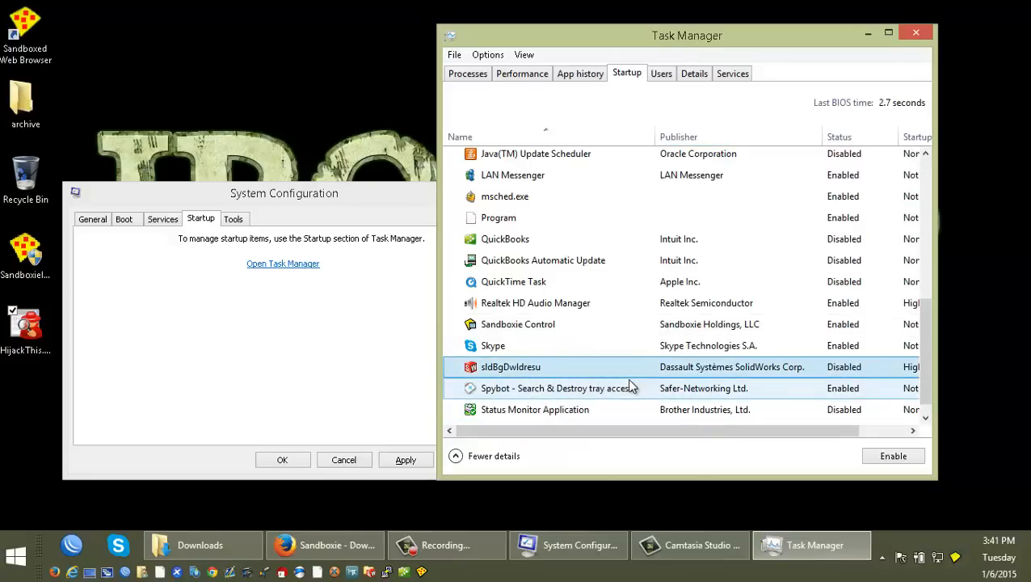
click(555, 387)
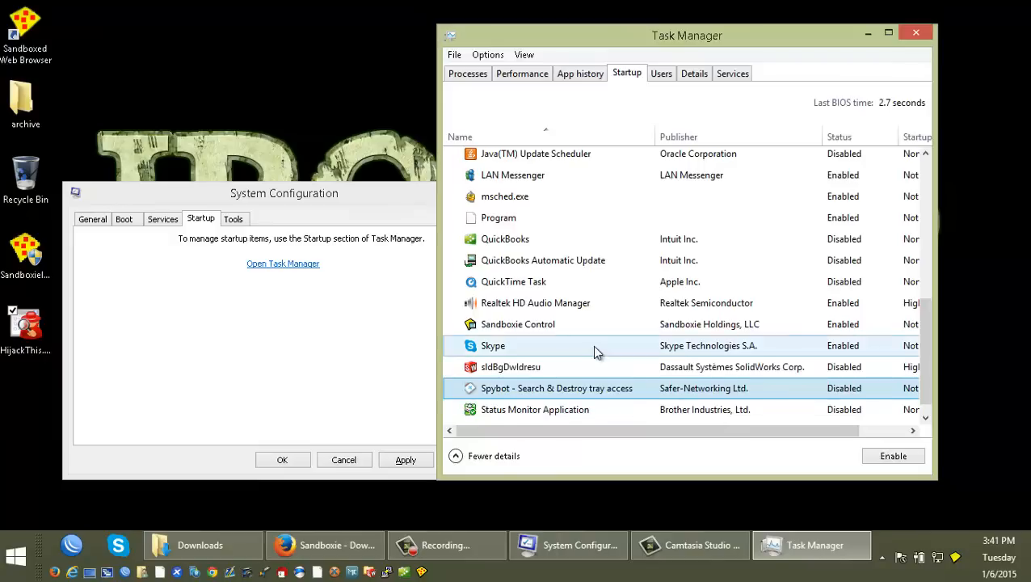
Review Status Monitor Application and return to the top of the list at ESET Main GUI.
scroll(down, 3)
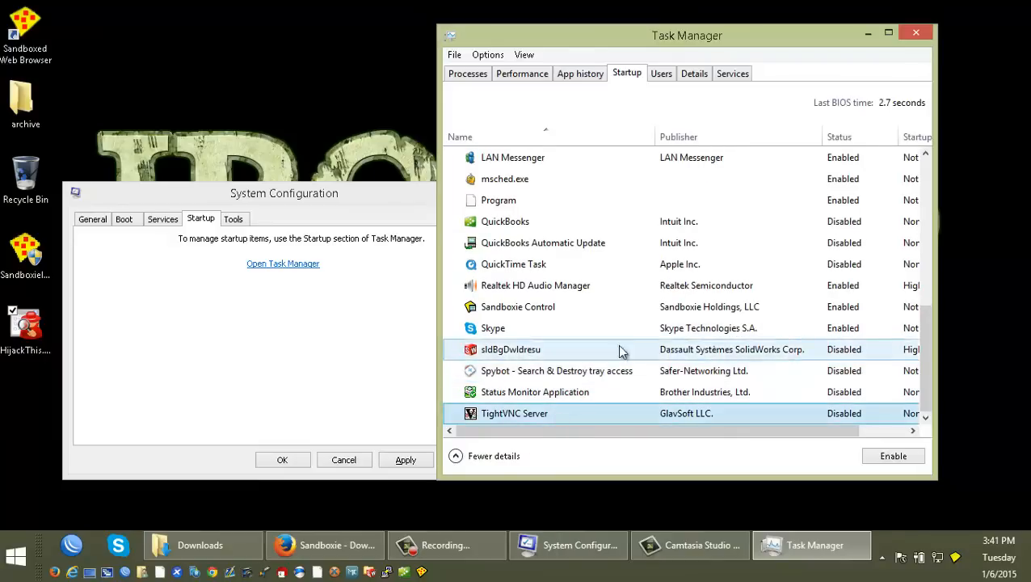
click(533, 393)
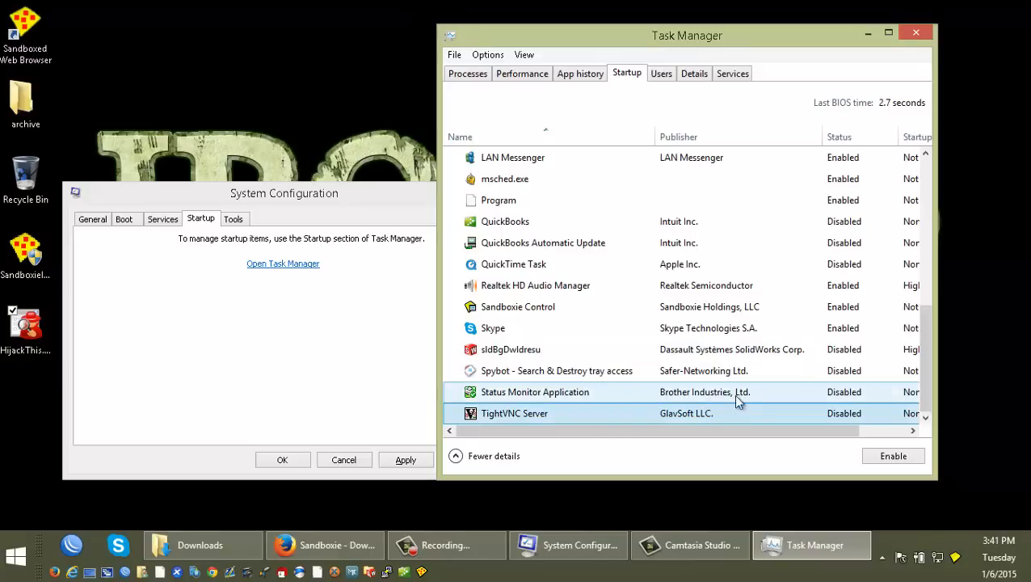
scroll(up, 3)
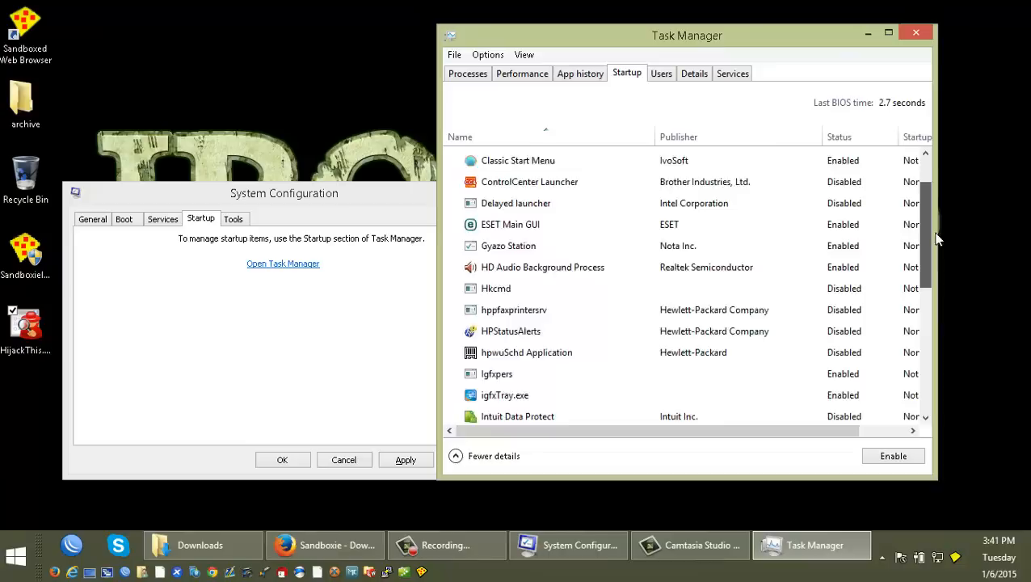
scroll(up, 3)
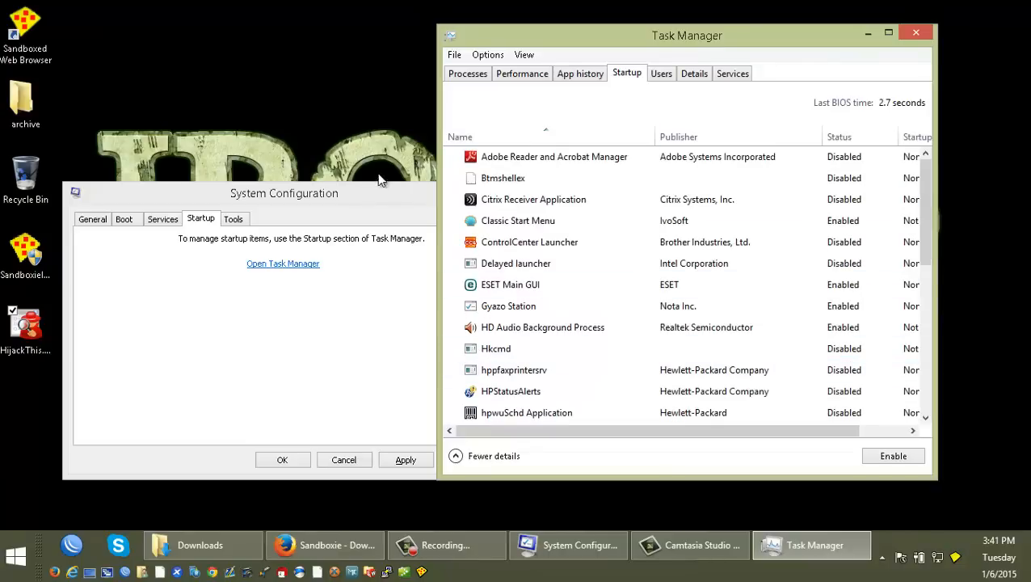
mouse_move(533, 459)
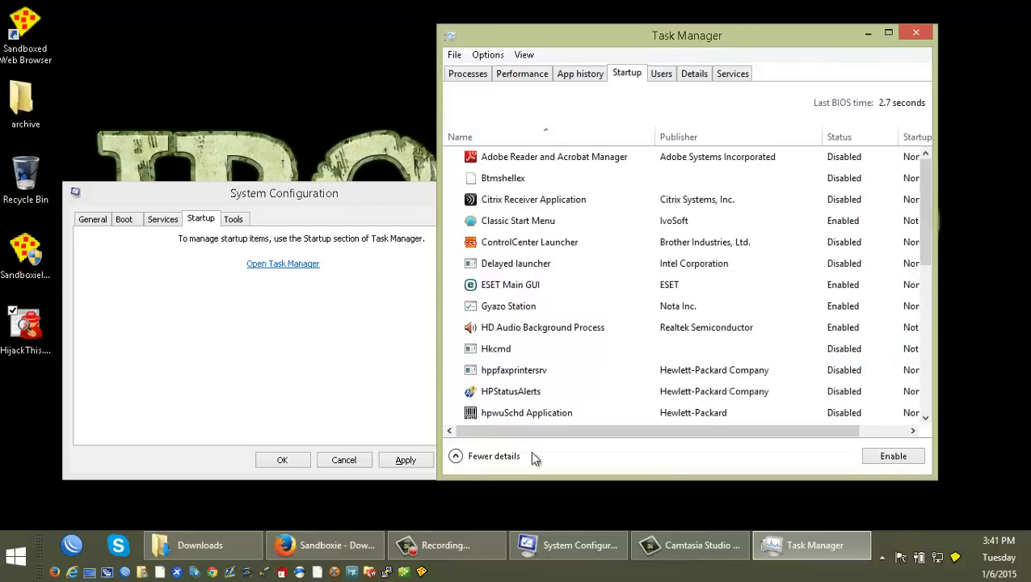
click(534, 284)
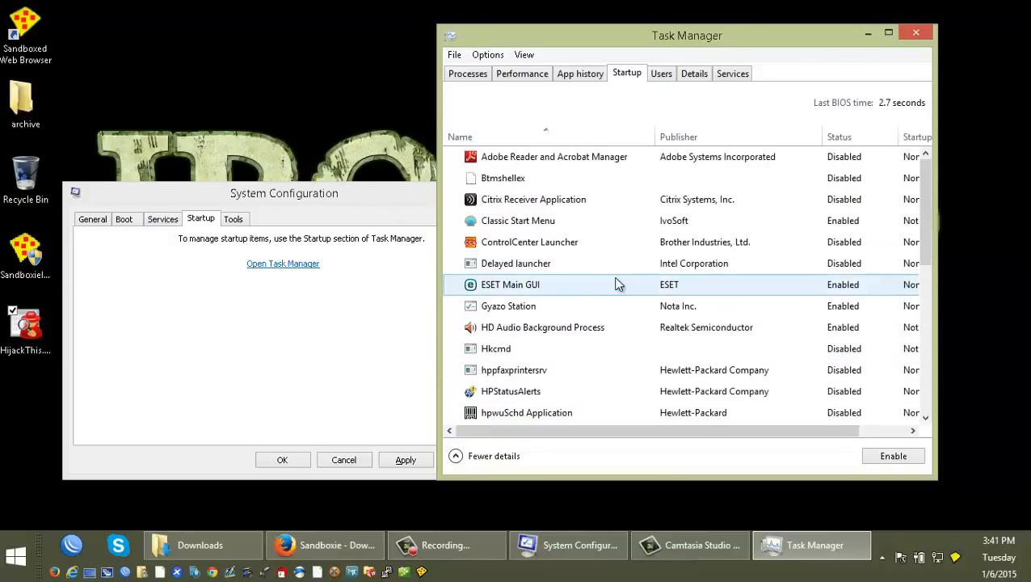
mouse_move(689, 544)
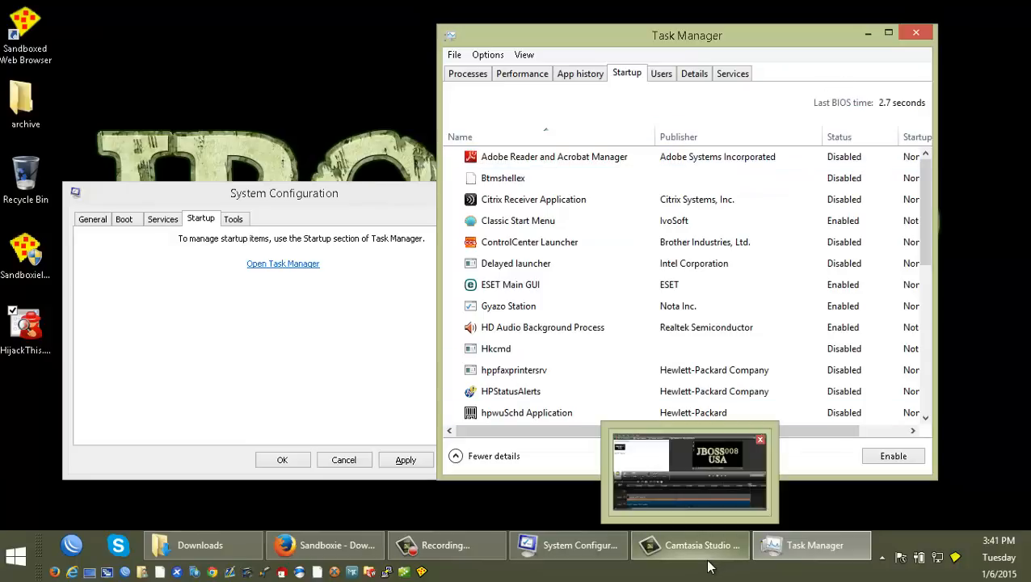
mouse_move(445, 543)
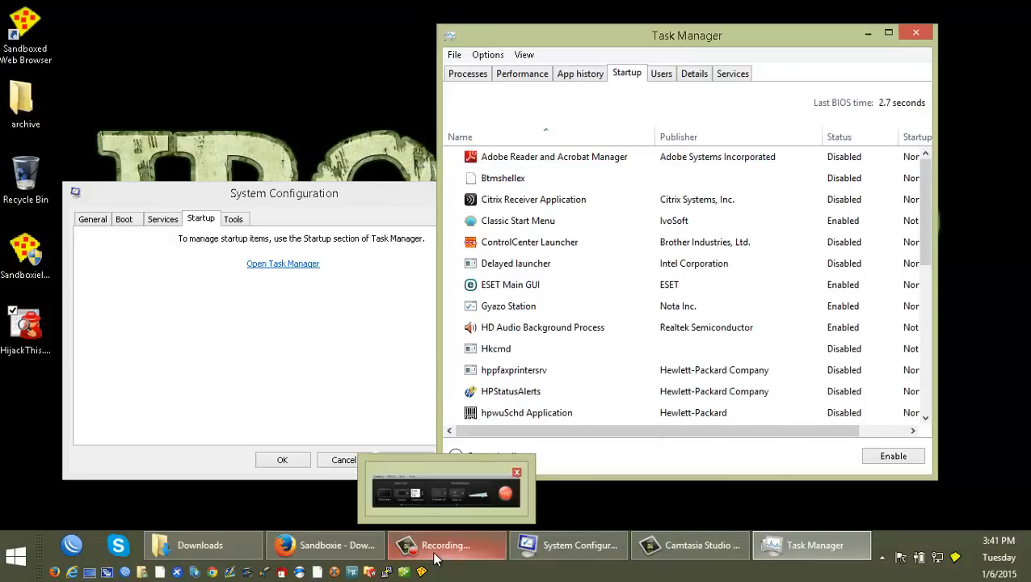
Bring up the Camtasia Recorder controls to end the capture.
click(446, 544)
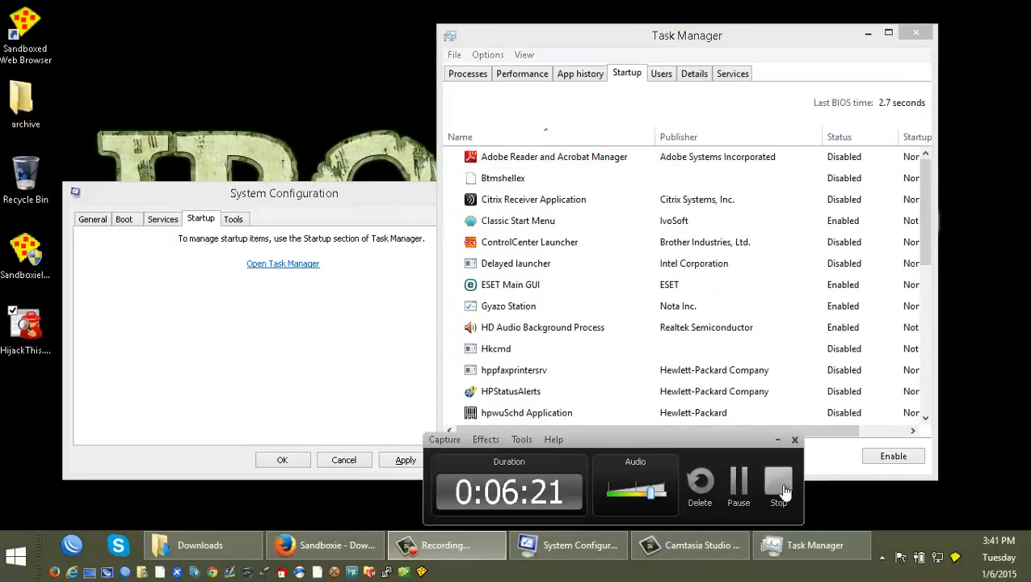